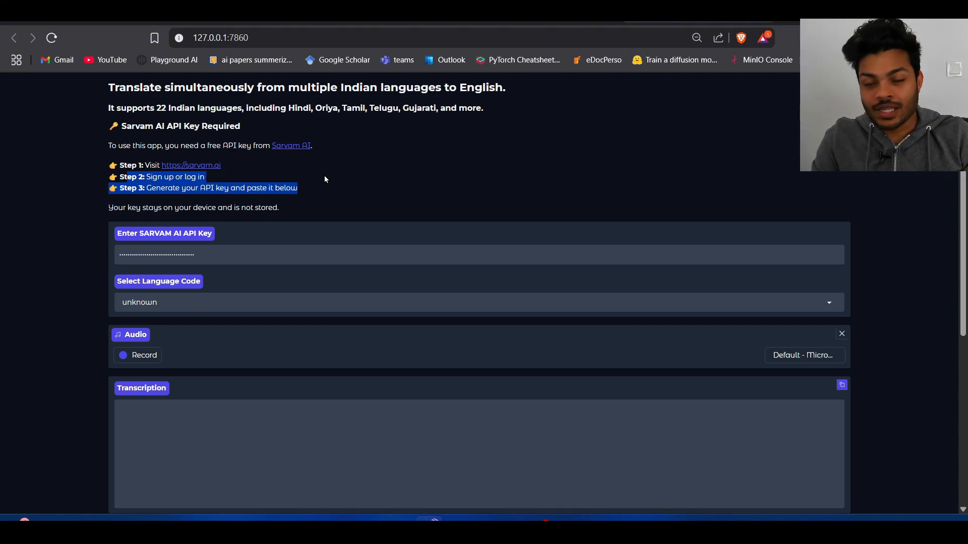
# Record English, Hindi and Odia speech, then stop to get en-IN, hi-IN and od-IN tagged translations
pyautogui.click(144, 355)
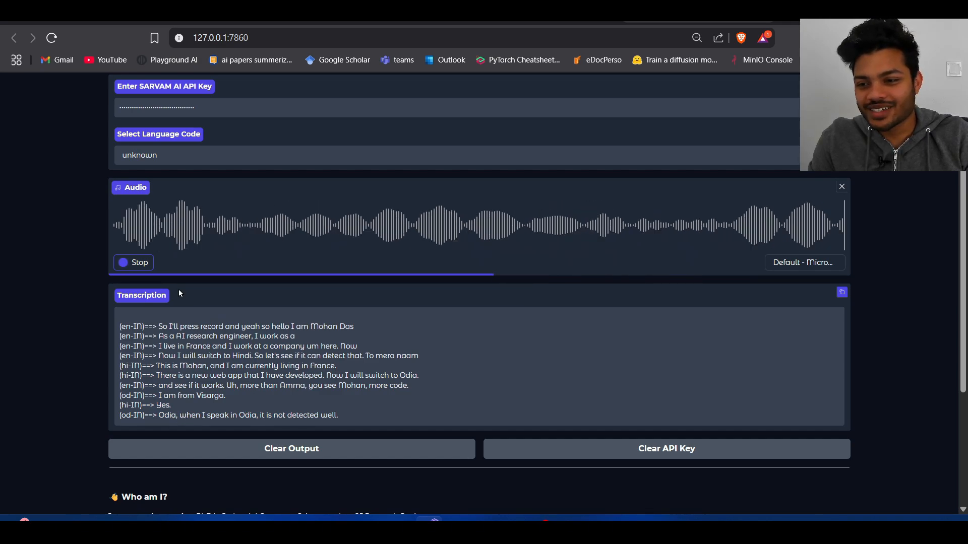
pyautogui.click(133, 263)
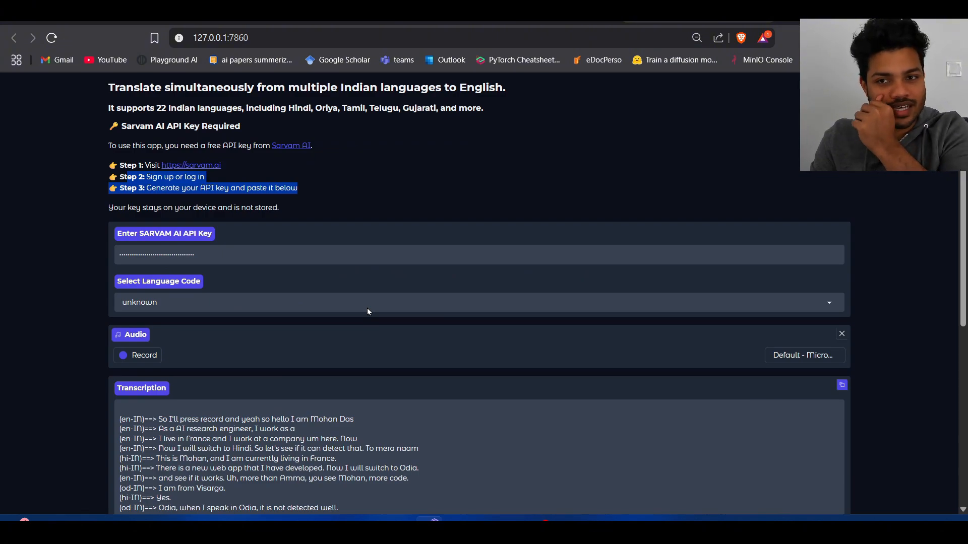
pyautogui.moveTo(177, 241)
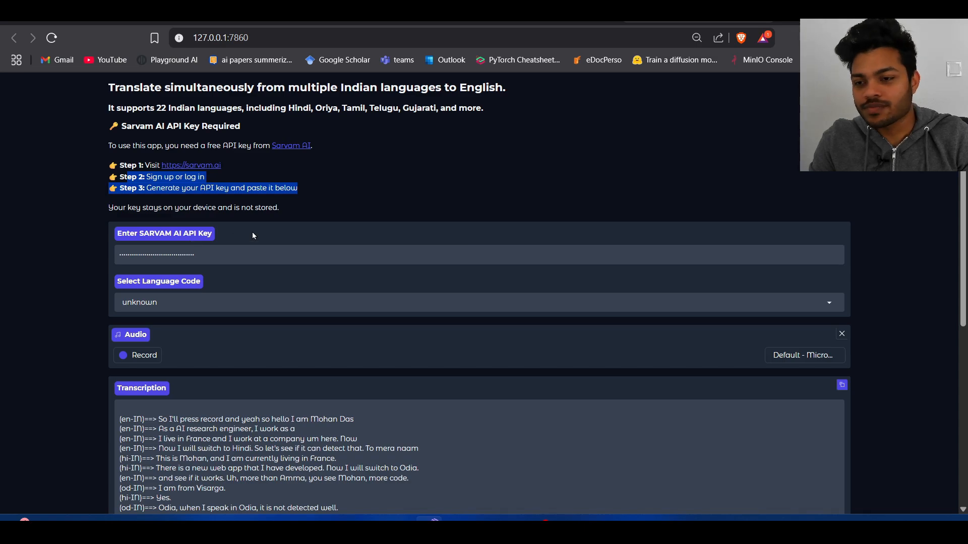
pyautogui.scroll(-3)
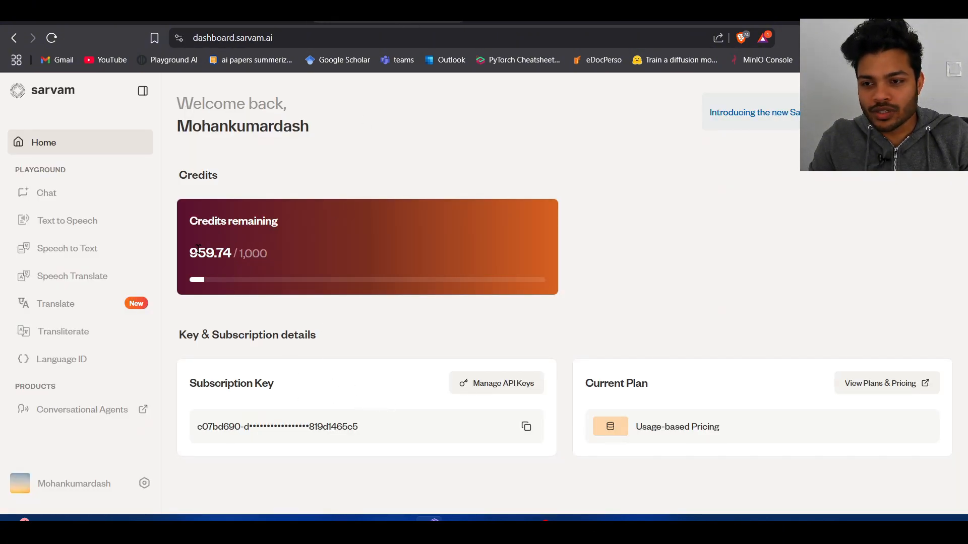
# Highlight the 959.74 of 1,000 credits remaining on the Sarvam AI dashboard
pyautogui.moveTo(188, 253); pyautogui.dragTo(268, 253)
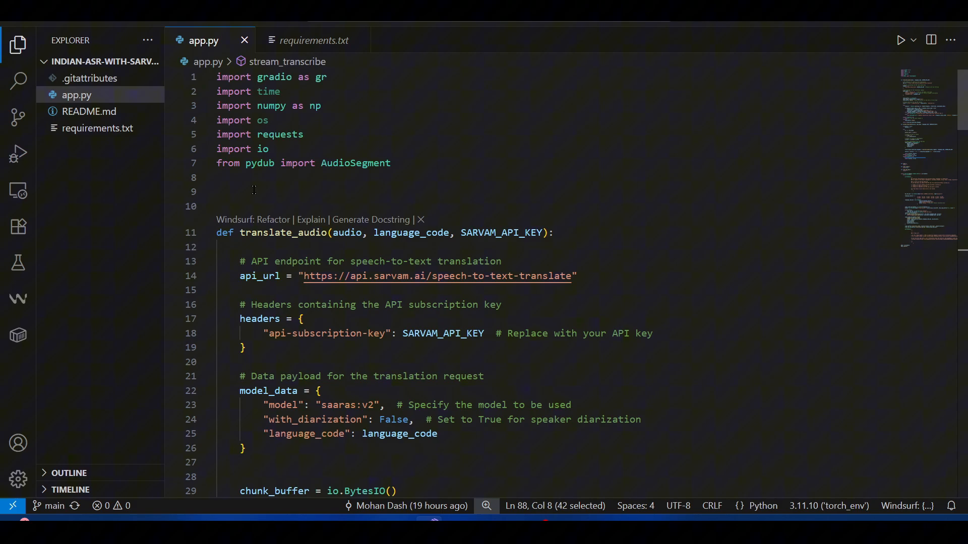
# Select all four dependencies in requirements.txt: gradio, numpy, pydub and requests
pyautogui.click(311, 40)
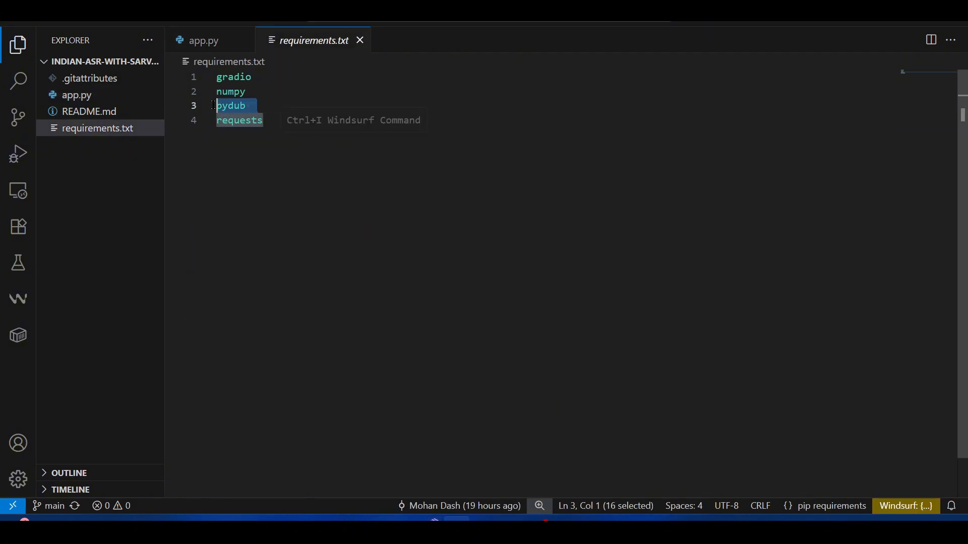
pyautogui.press('ctrl+a')
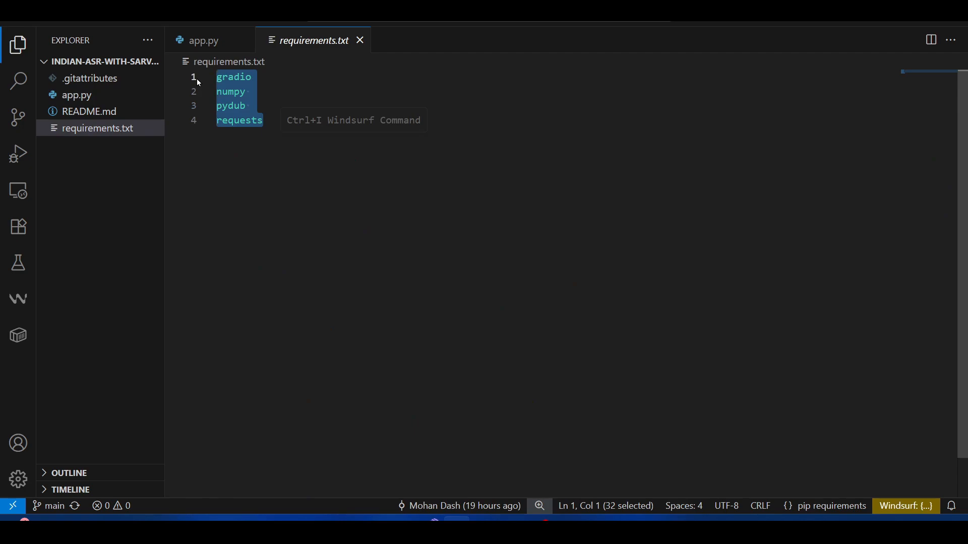
pyautogui.click(203, 40)
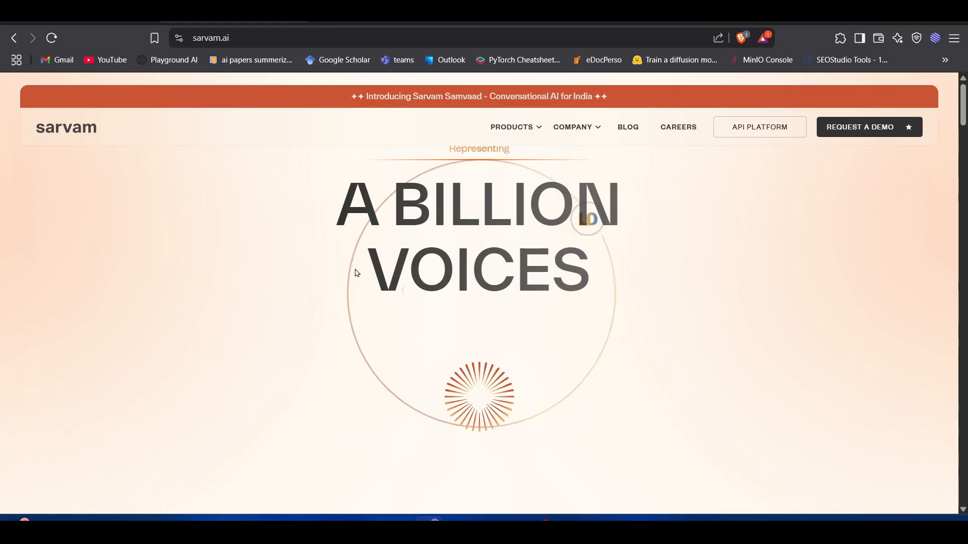
# Browse sarvam.ai, open the API Platform dashboard with 960.78 credits, and show the subscription key
pyautogui.scroll(-3)
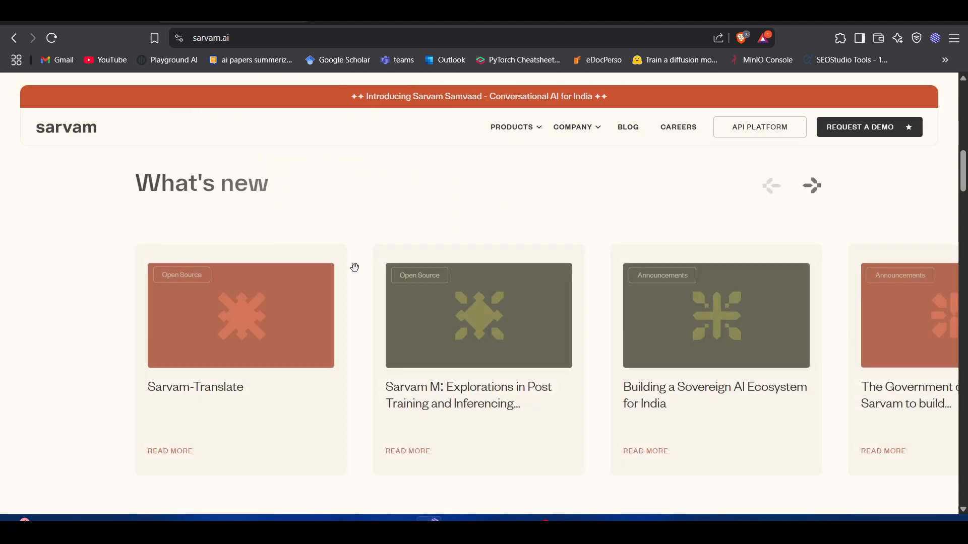
pyautogui.scroll(3)
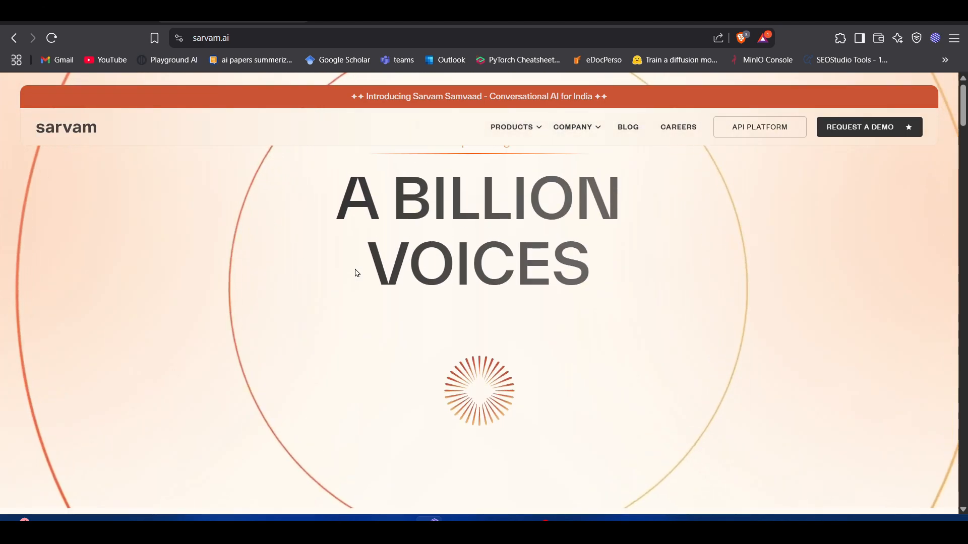
pyautogui.click(511, 127)
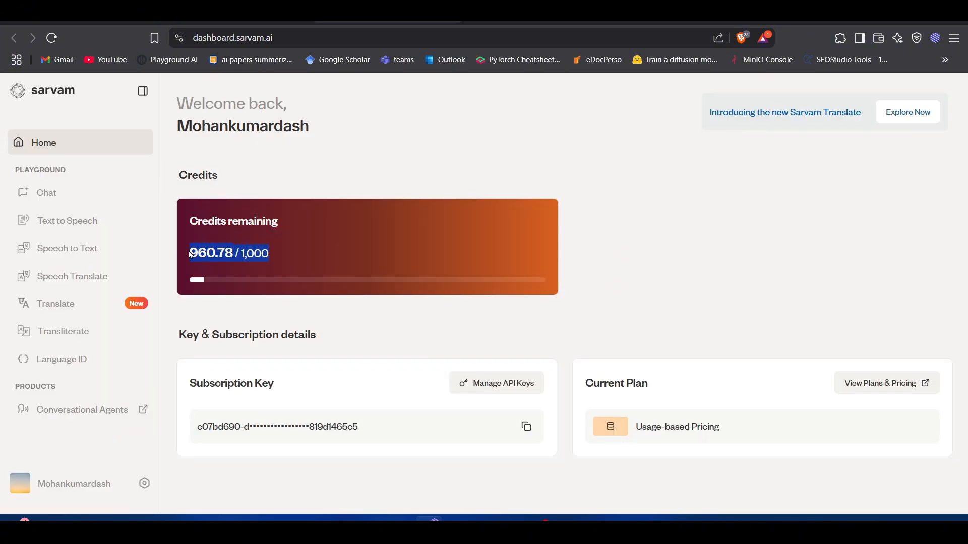
pyautogui.moveTo(322, 256)
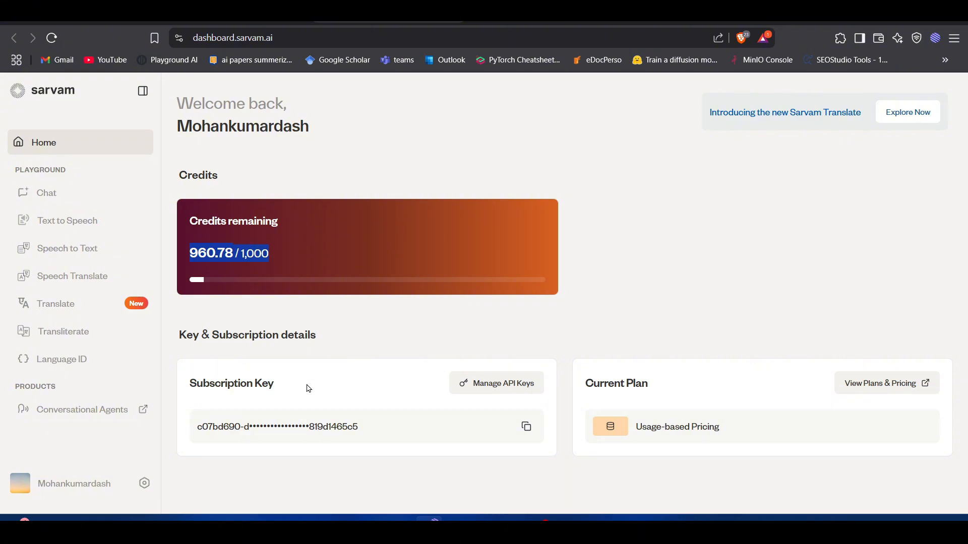
pyautogui.moveTo(538, 443)
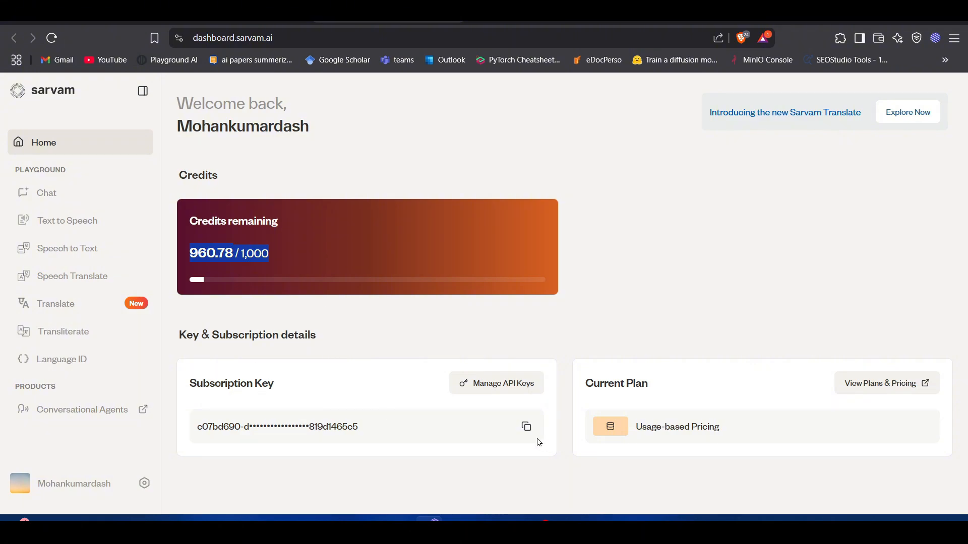
pyautogui.click(525, 427)
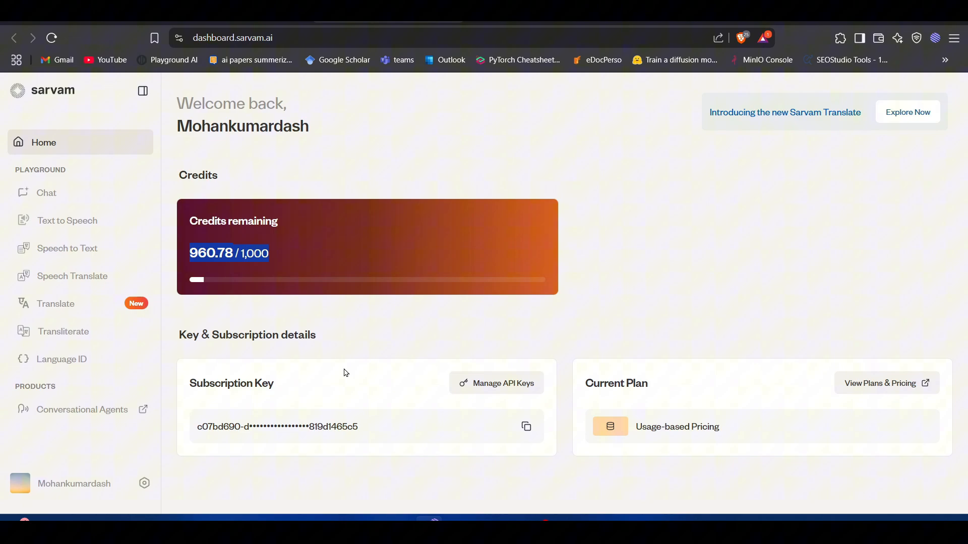
pyautogui.moveTo(340, 262)
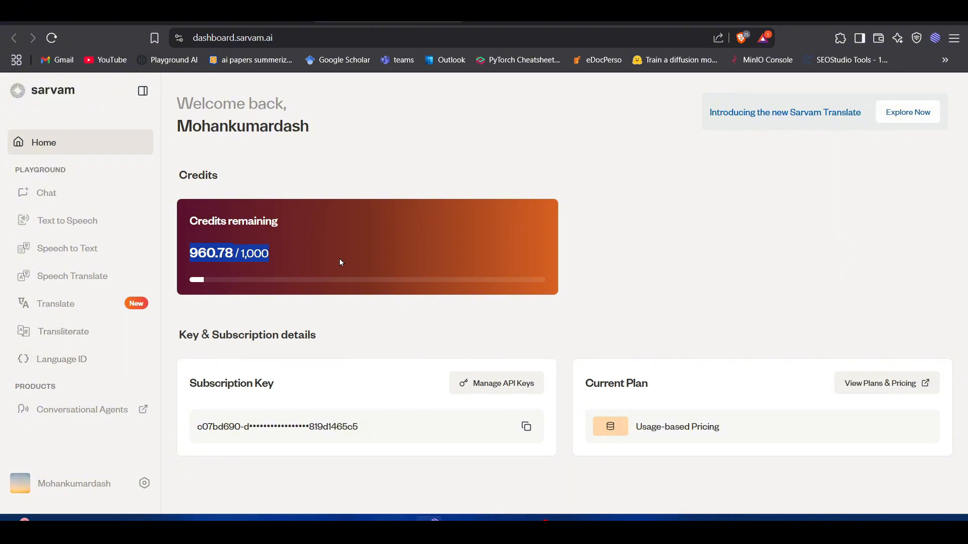
pyautogui.moveTo(67, 221)
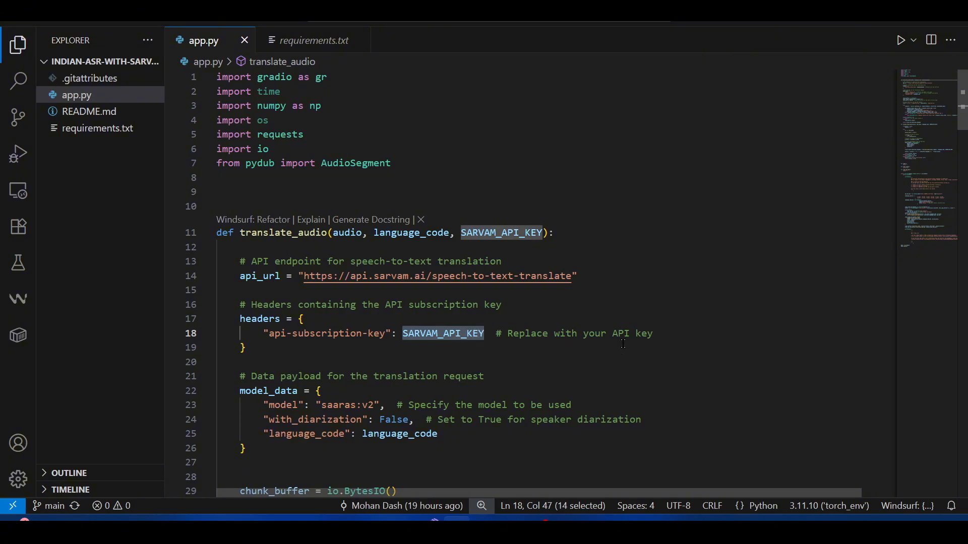
pyautogui.moveTo(639, 305)
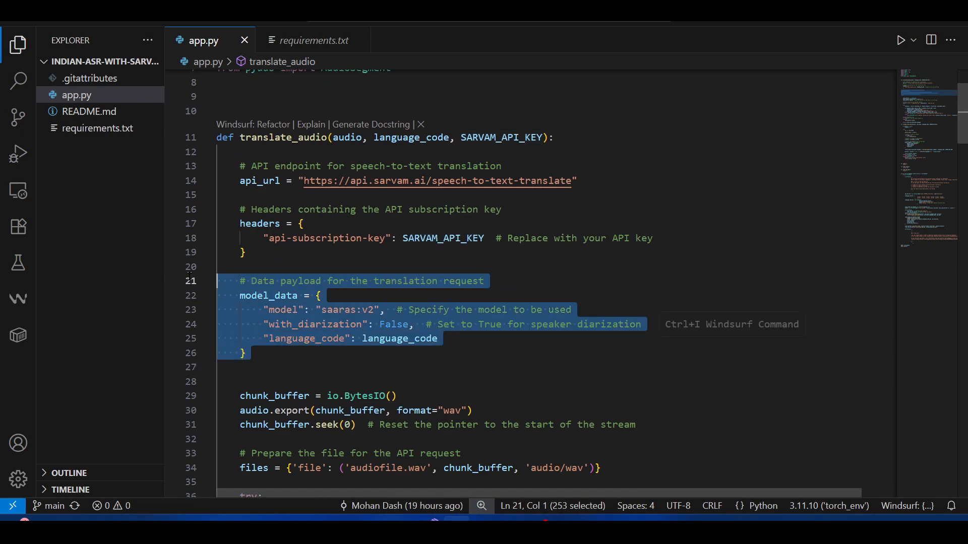
pyautogui.click(621, 181)
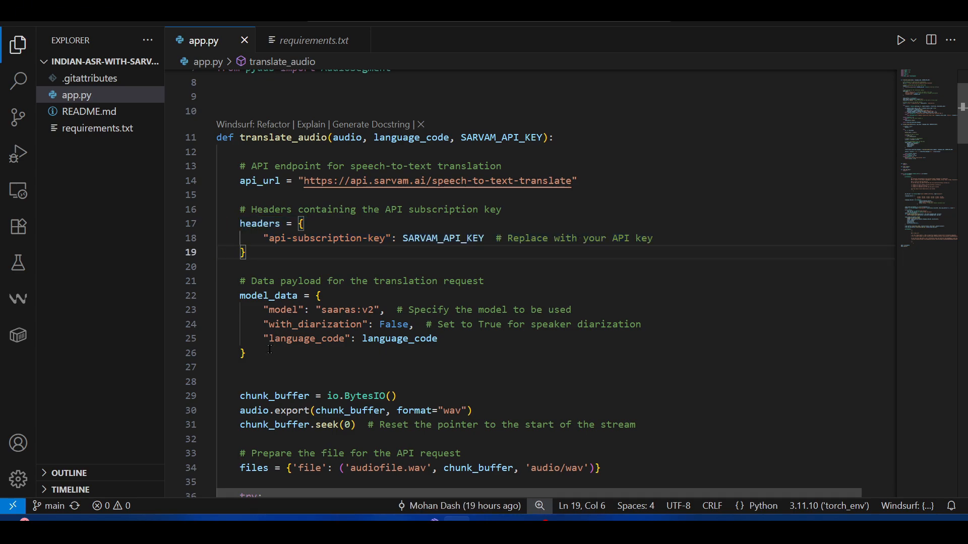
pyautogui.moveTo(241, 295); pyautogui.dragTo(245, 353)
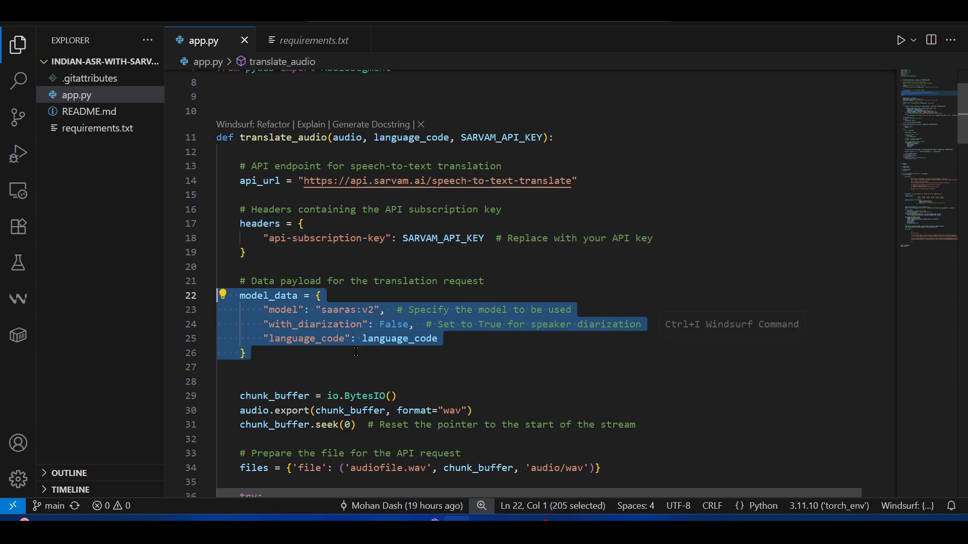
pyautogui.doubleClick(347, 309)
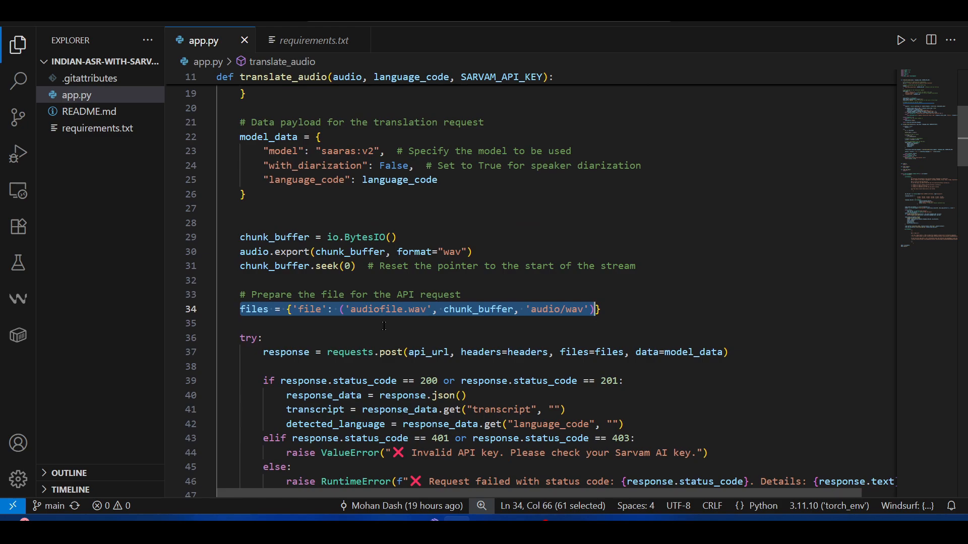
pyautogui.click(291, 309)
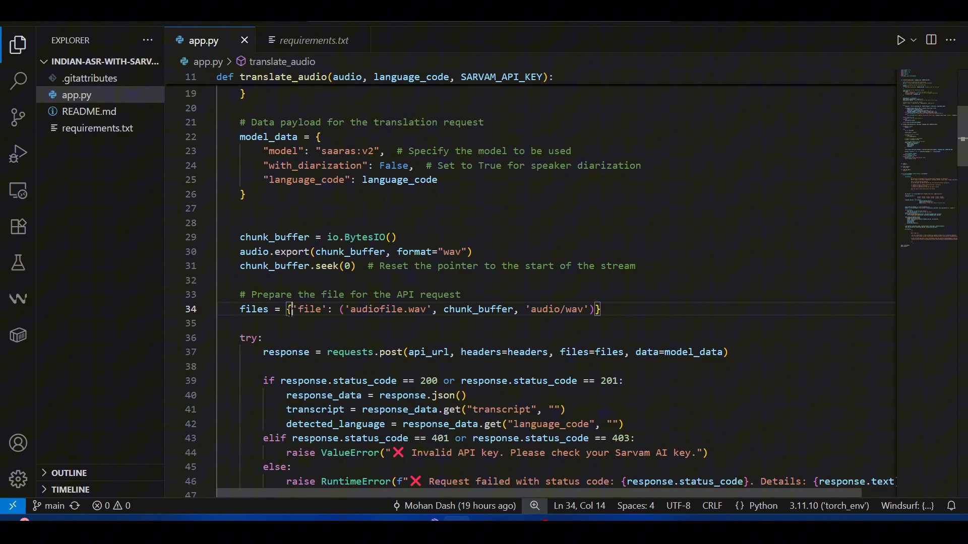
pyautogui.moveTo(293, 309); pyautogui.dragTo(594, 309)
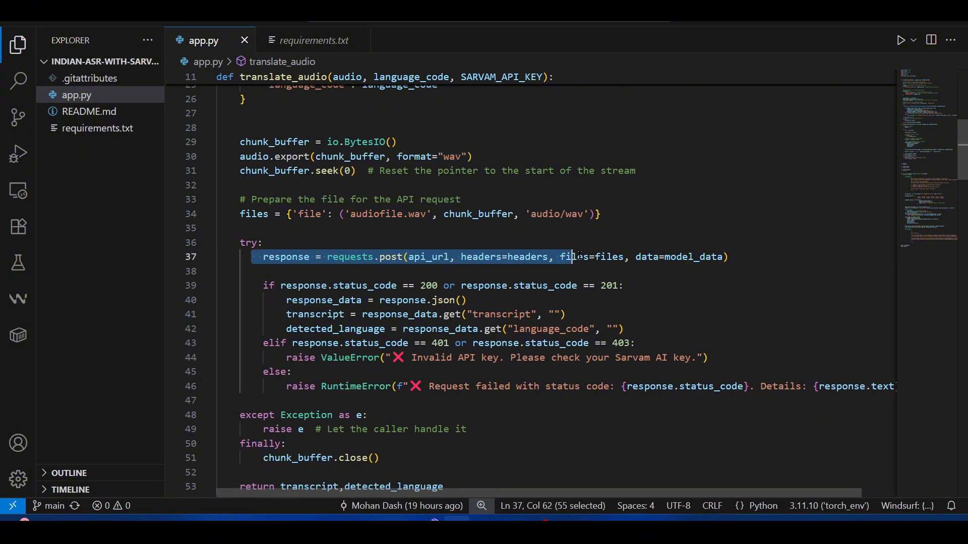
pyautogui.moveTo(575, 257); pyautogui.dragTo(338, 386)
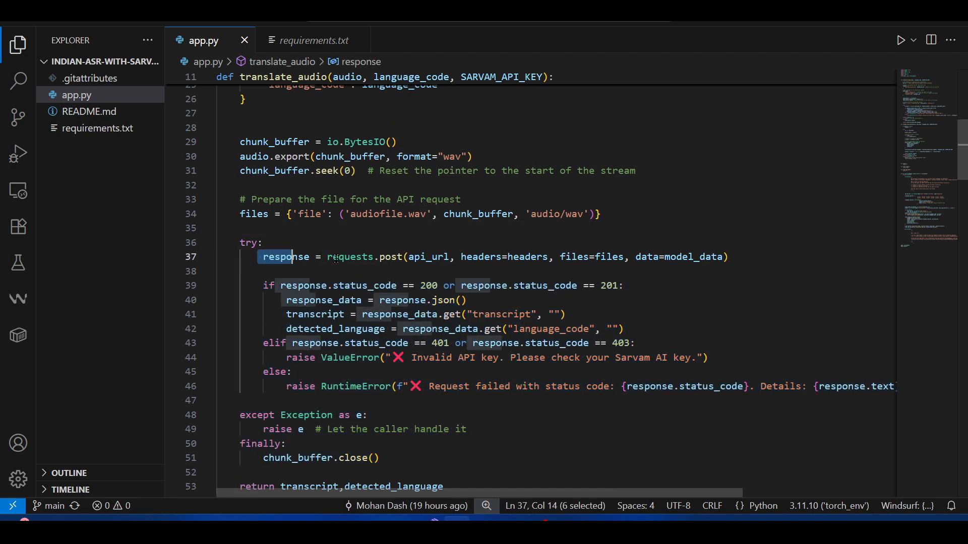
pyautogui.doubleClick(350, 257)
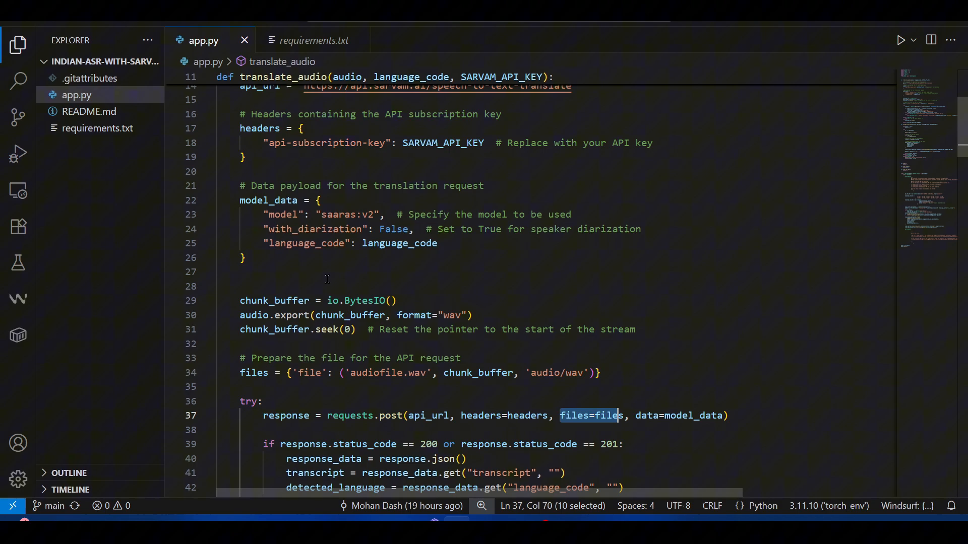
pyautogui.moveTo(469, 343)
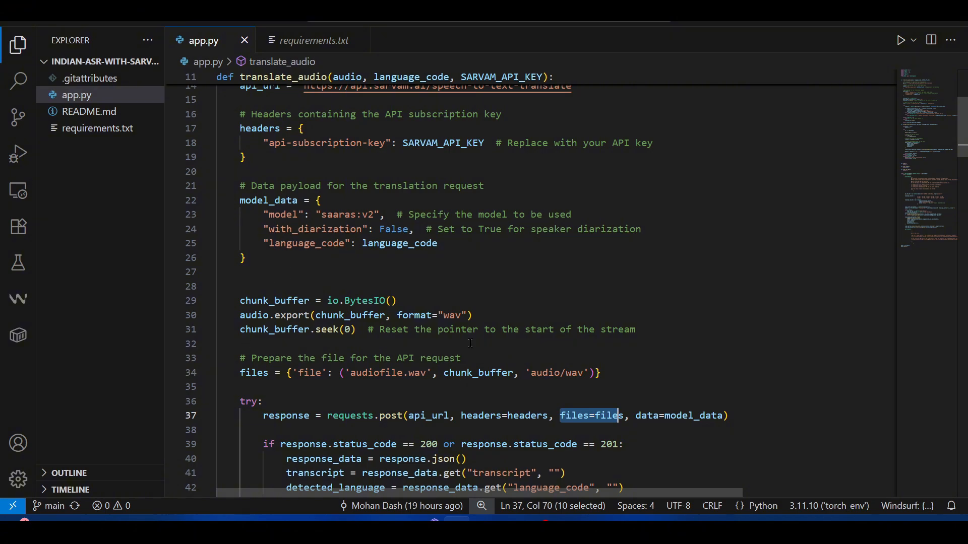
pyautogui.click(253, 314)
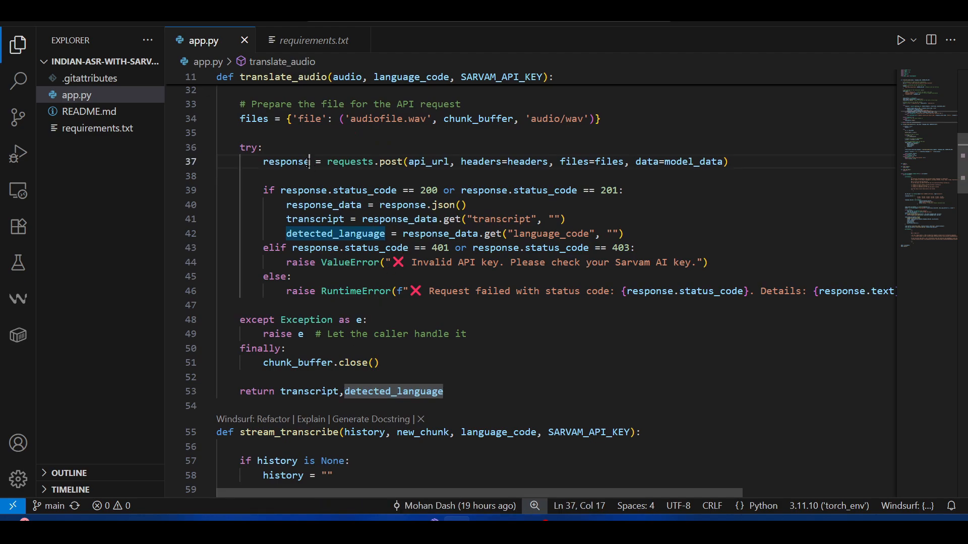
pyautogui.doubleClick(286, 162)
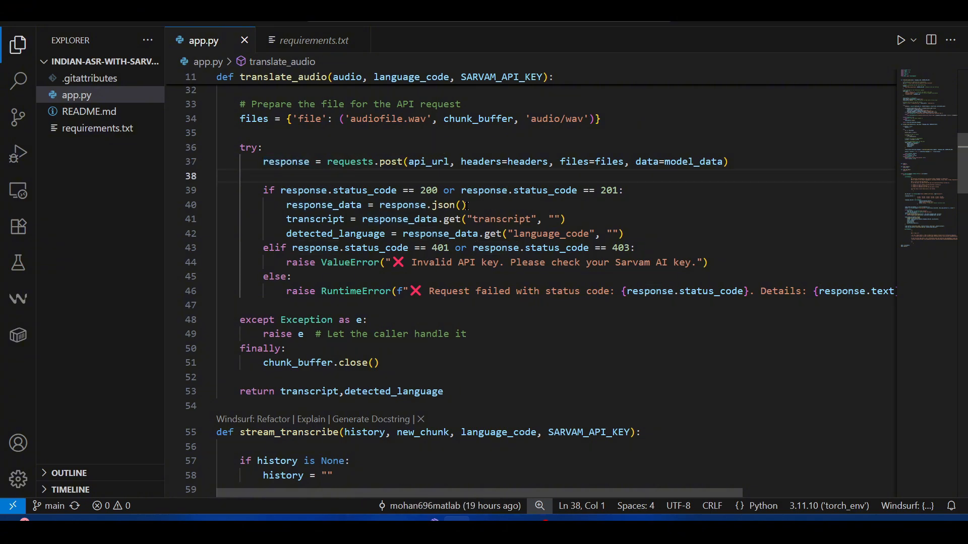
pyautogui.doubleClick(423, 206)
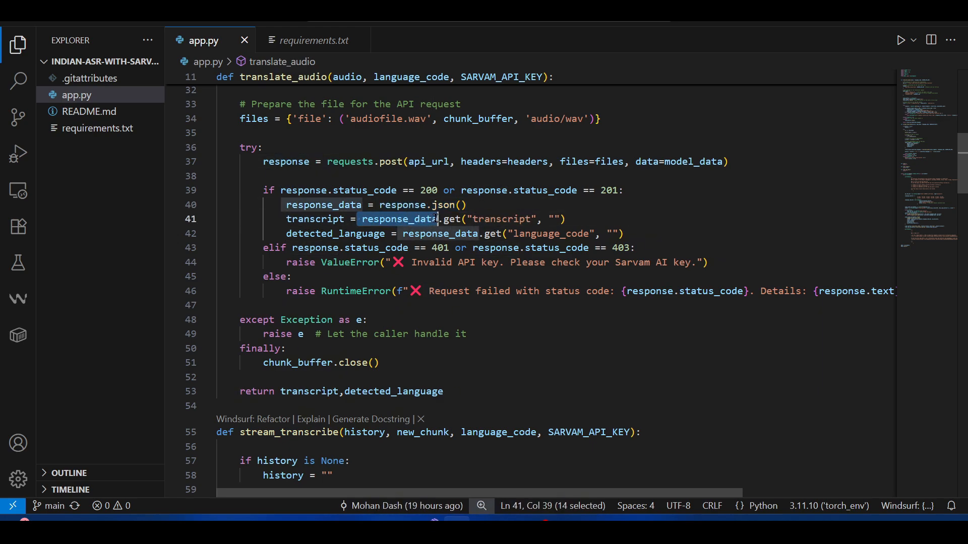
pyautogui.doubleClick(502, 219)
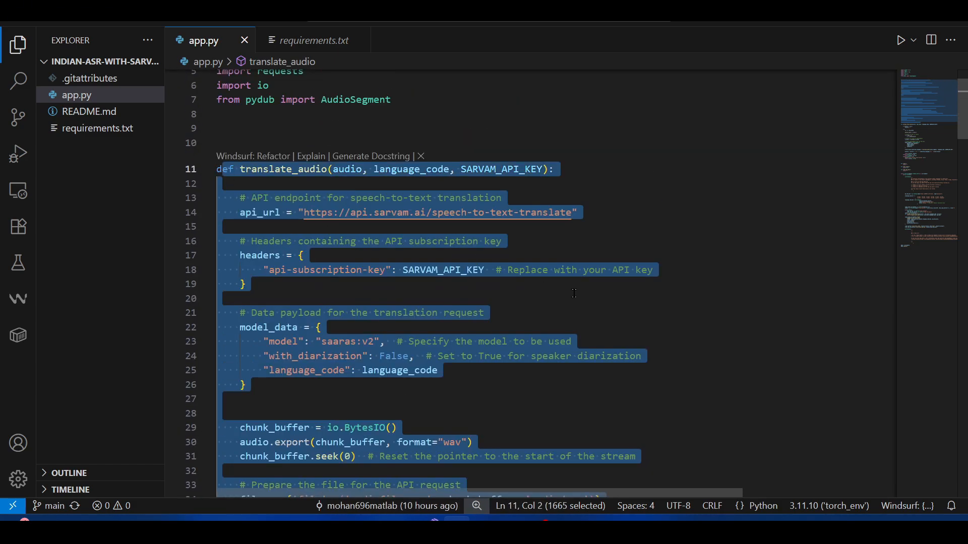
pyautogui.scroll(-3)
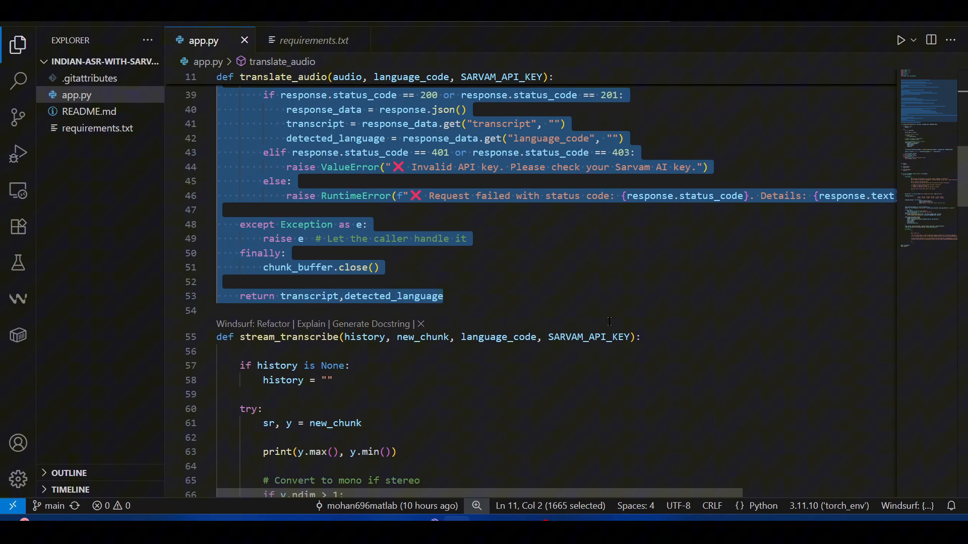
pyautogui.scroll(-3)
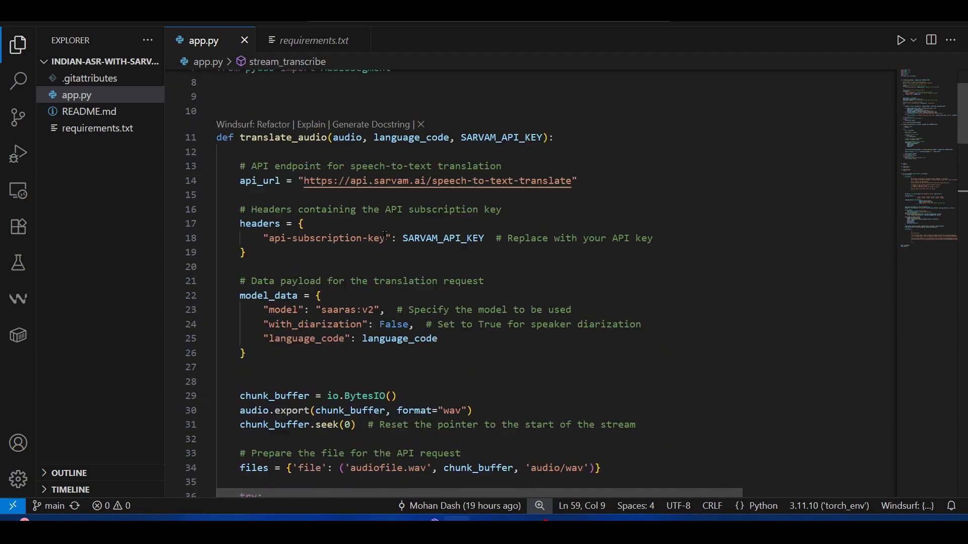
pyautogui.doubleClick(347, 169)
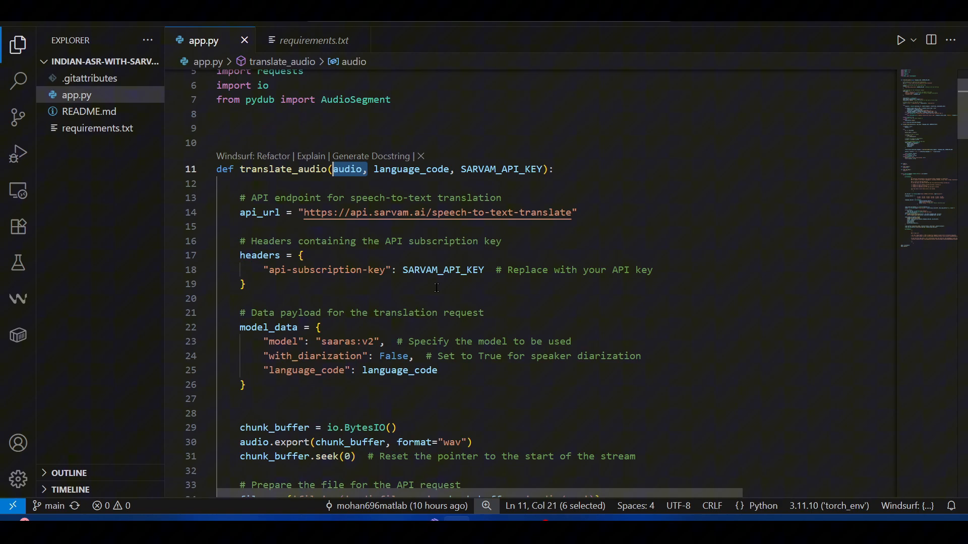
pyautogui.scroll(-3)
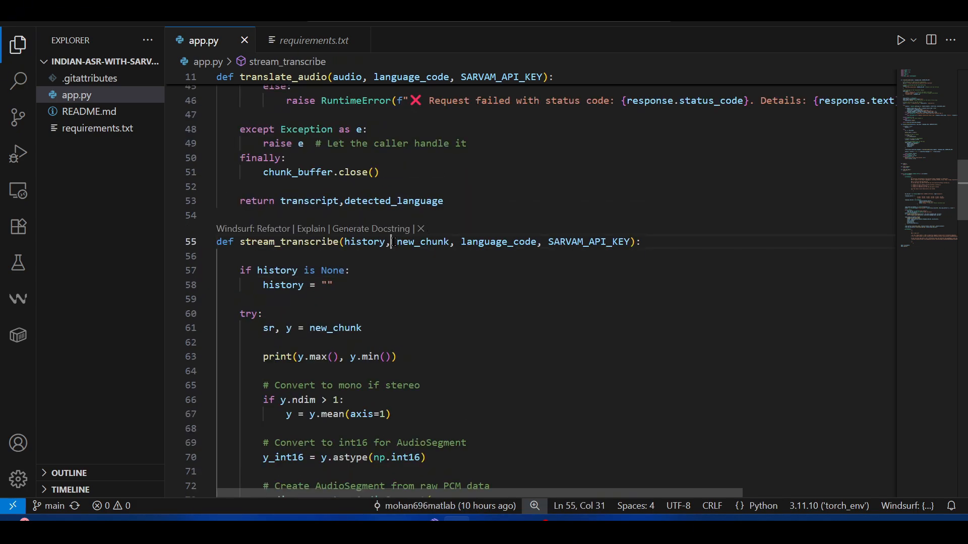
# Remove the print(y.max(), y.min()) debug line from stream_transcribe
pyautogui.moveTo(394, 242); pyautogui.dragTo(636, 242)
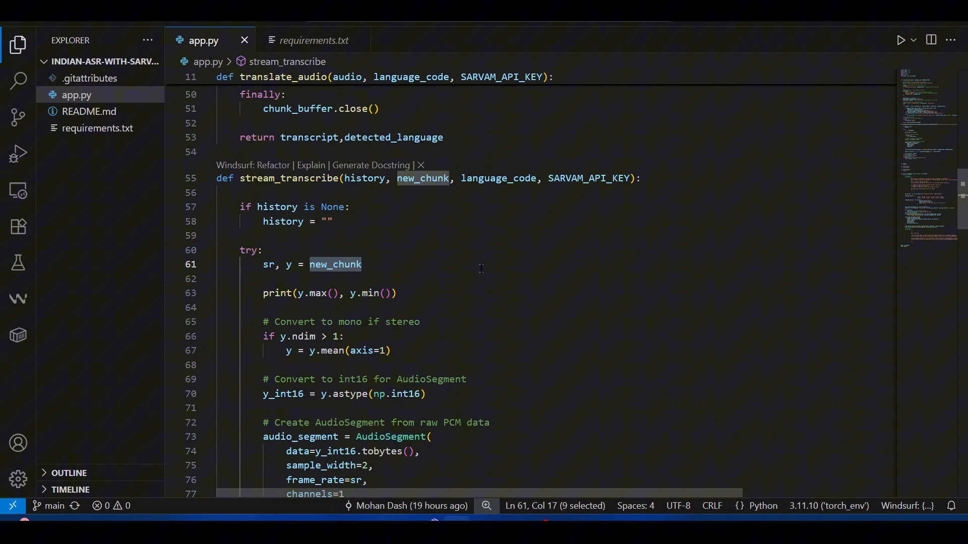
pyautogui.moveTo(506, 277)
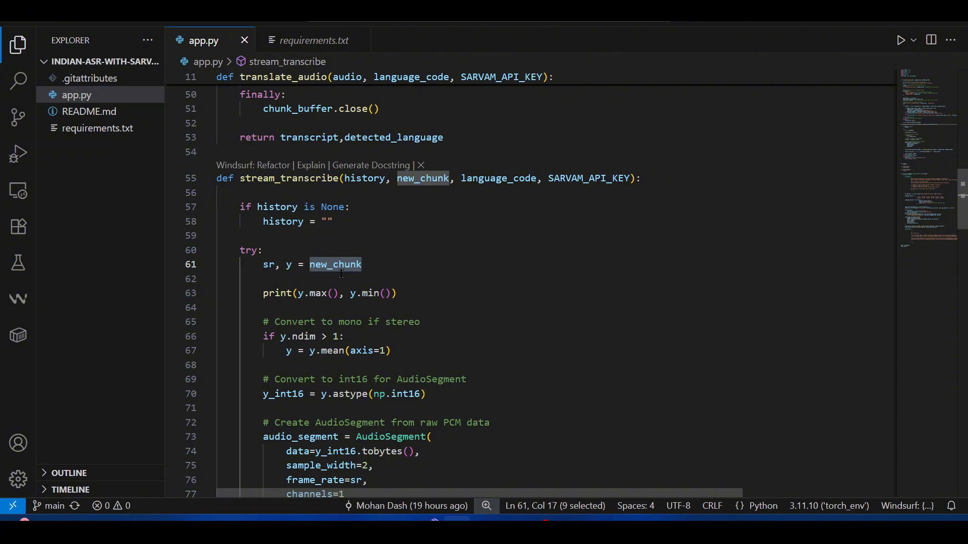
pyautogui.doubleClick(269, 264)
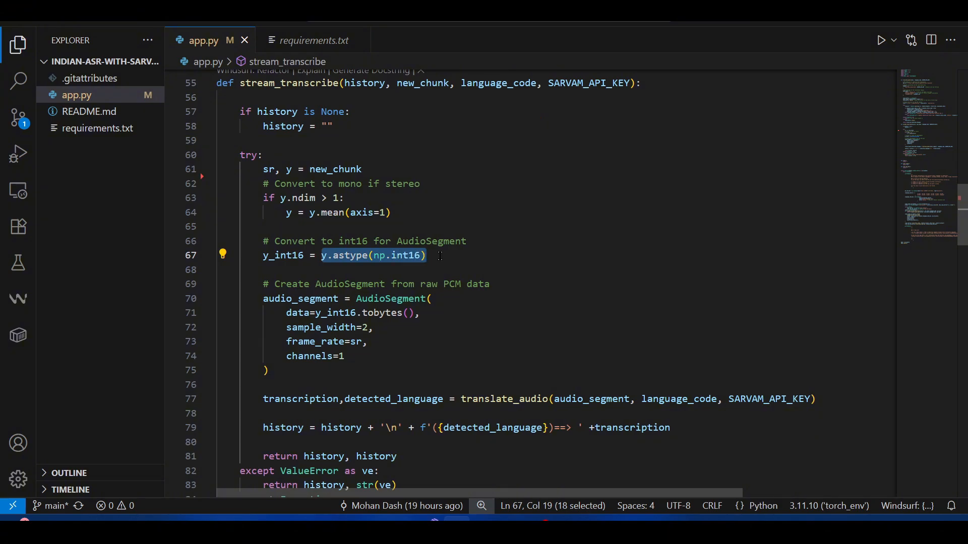
pyautogui.moveTo(493, 241)
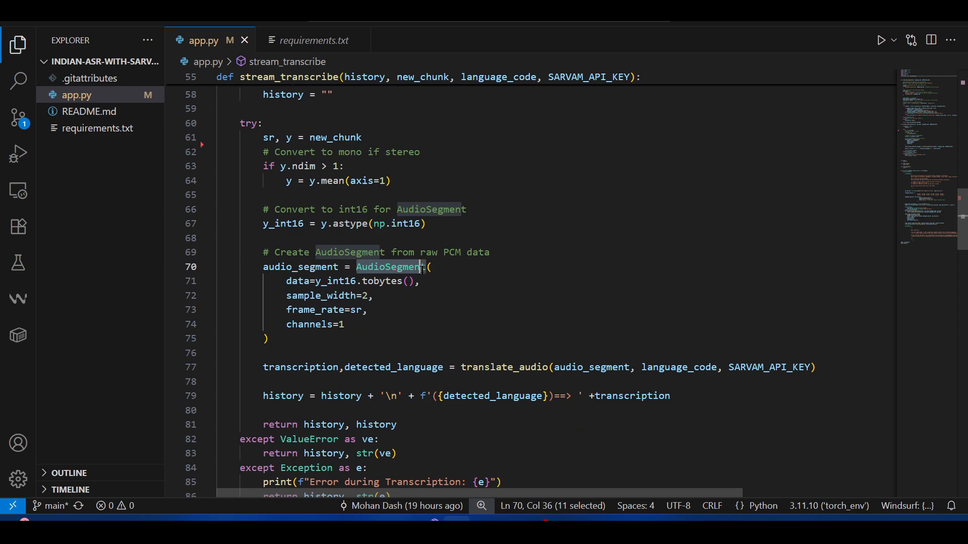
pyautogui.doubleClick(301, 266)
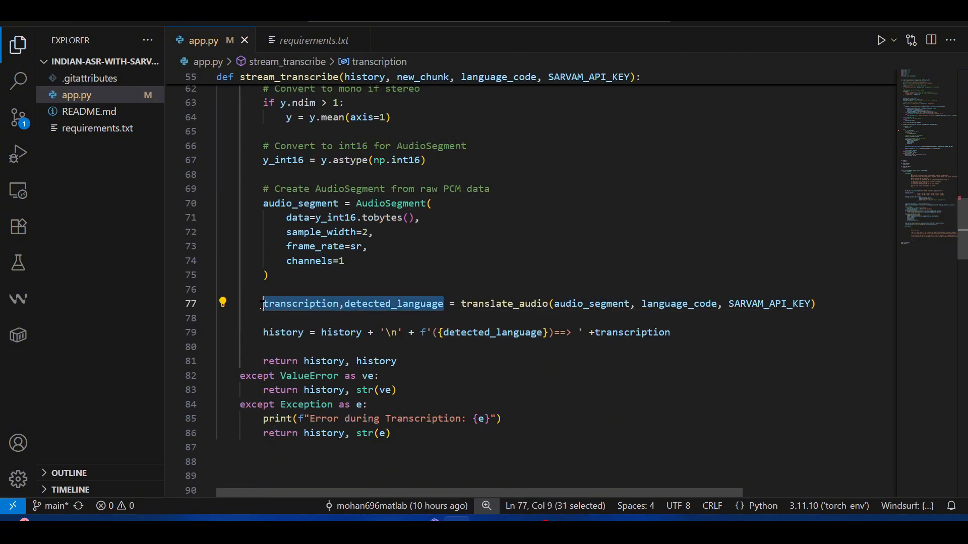
# Add a space before transcription in the history concatenation line
pyautogui.click(325, 333)
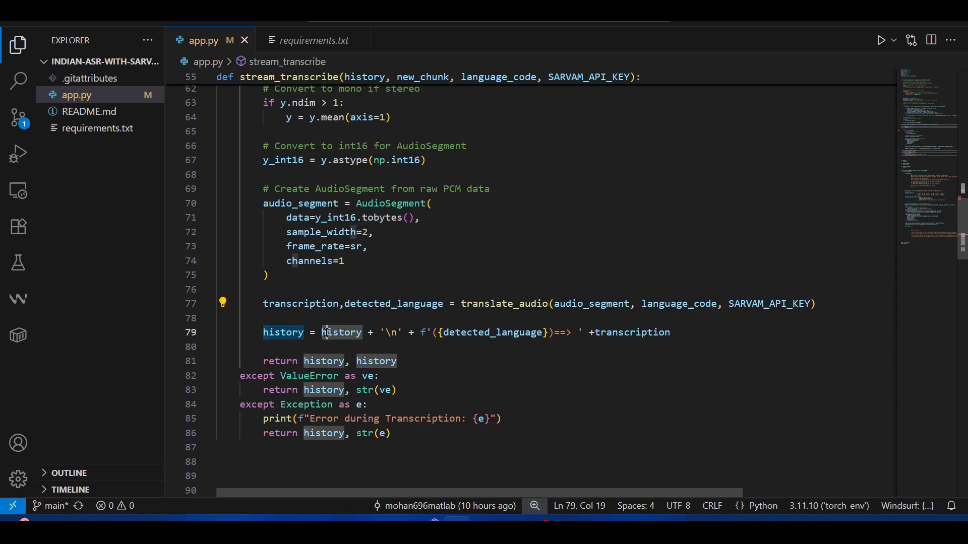
pyautogui.moveTo(322, 332); pyautogui.dragTo(507, 333)
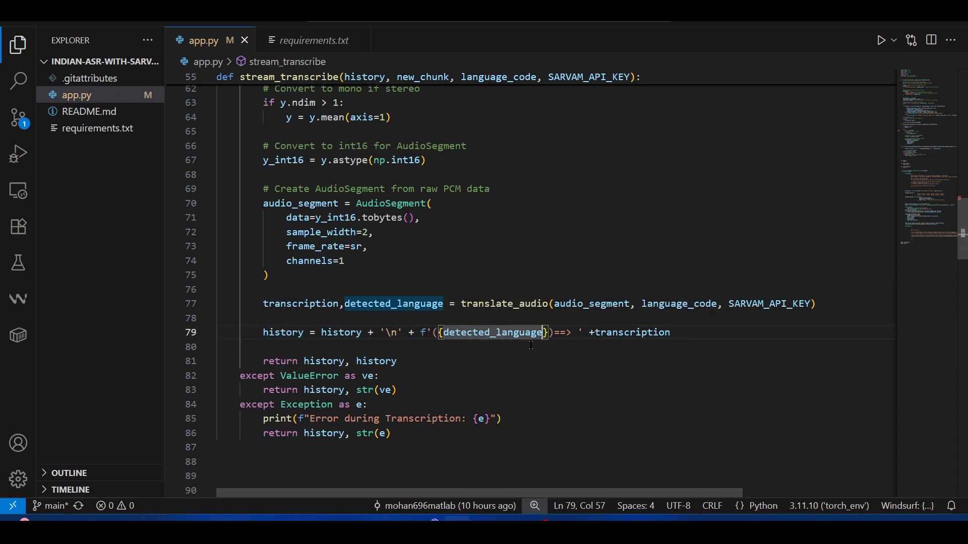
pyautogui.doubleClick(323, 361)
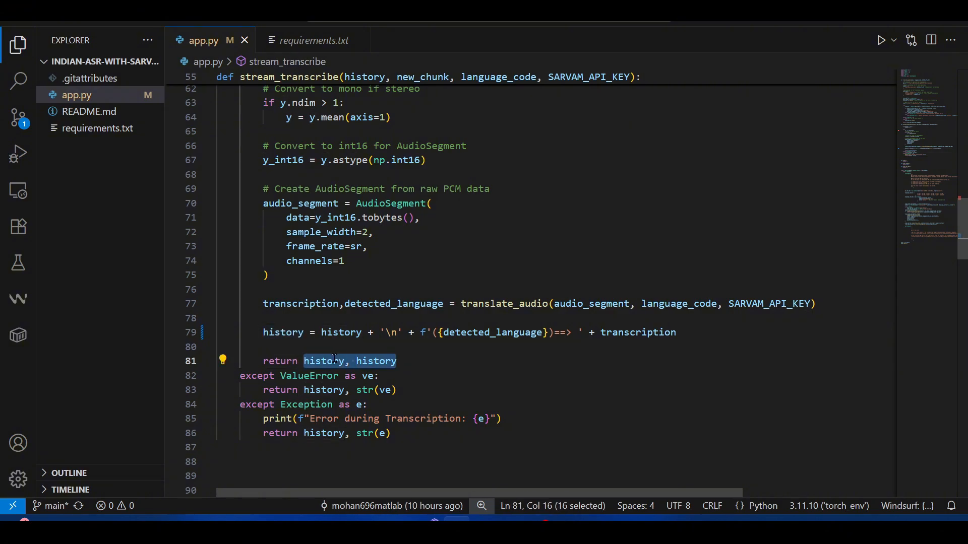
pyautogui.moveTo(444, 346)
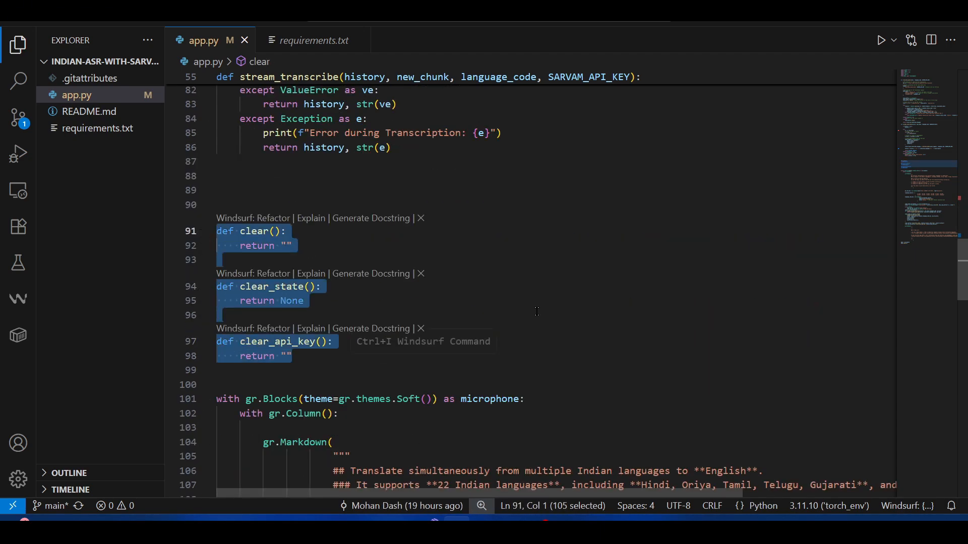
pyautogui.moveTo(478, 256)
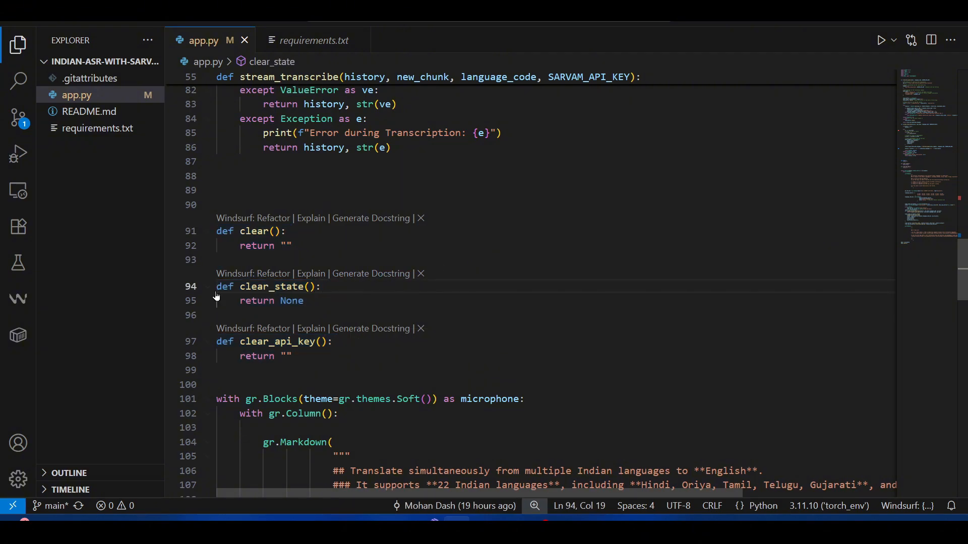
pyautogui.doubleClick(290, 341)
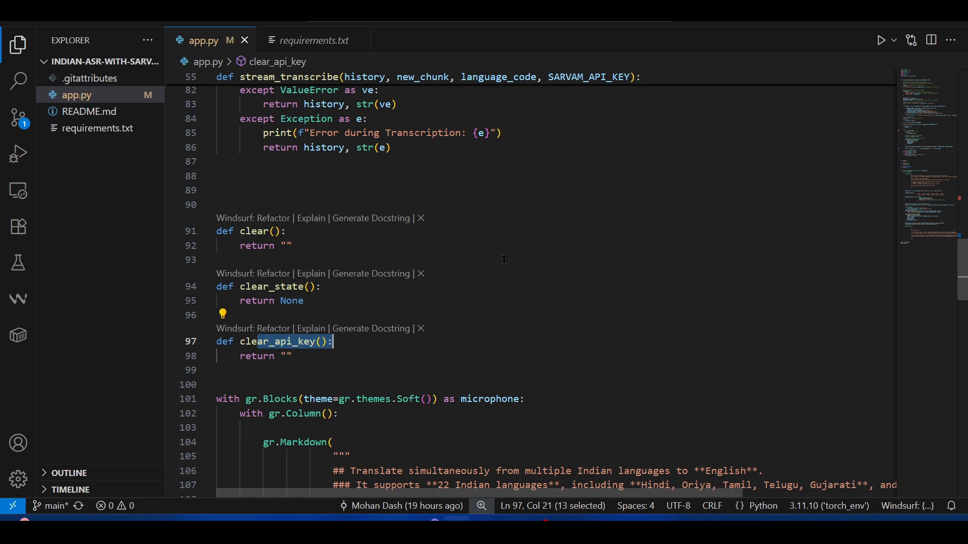
pyautogui.moveTo(503, 256)
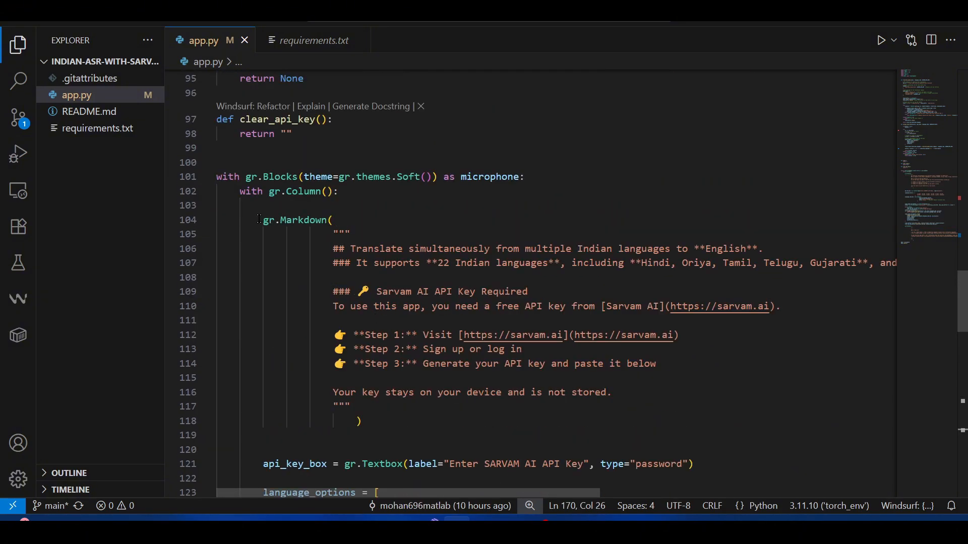
pyautogui.moveTo(259, 220); pyautogui.dragTo(361, 421)
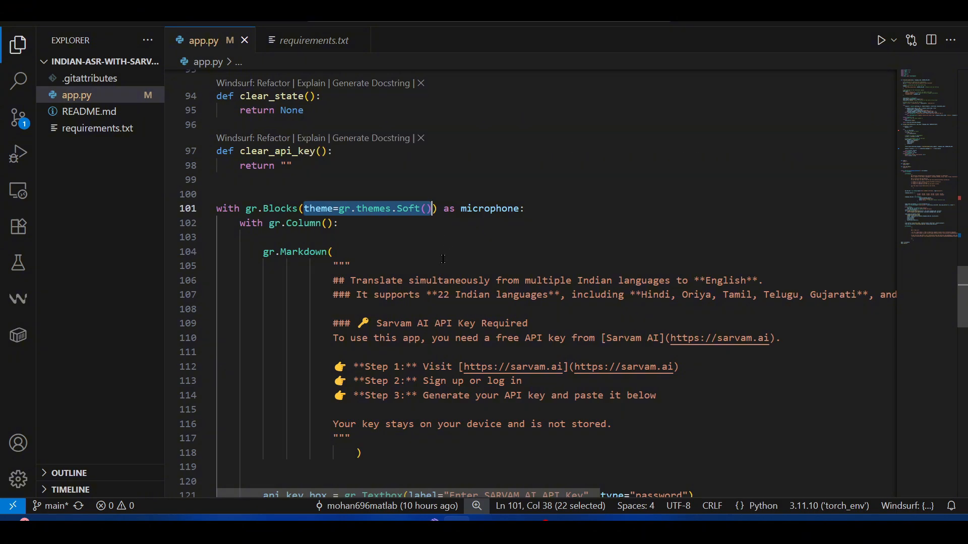
pyautogui.scroll(-3)
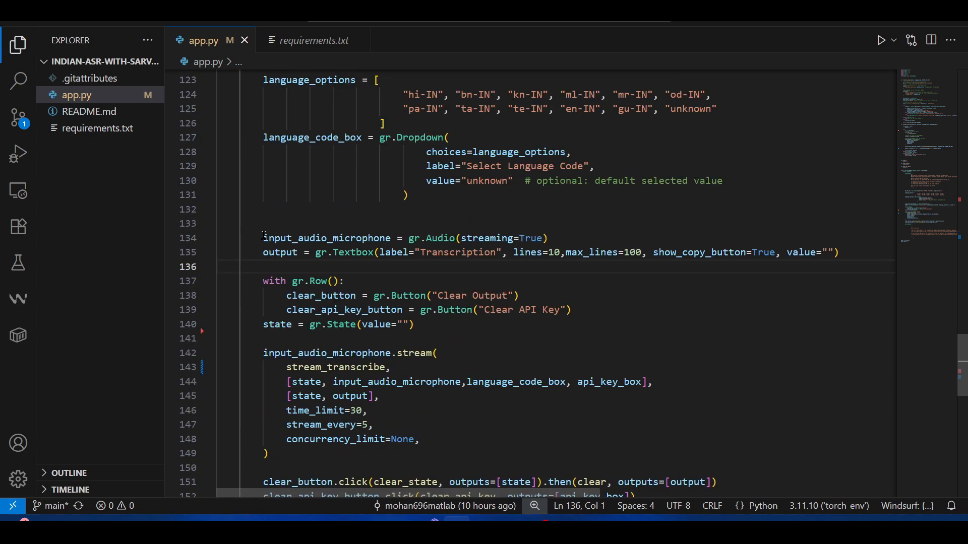
pyautogui.doubleClick(326, 238)
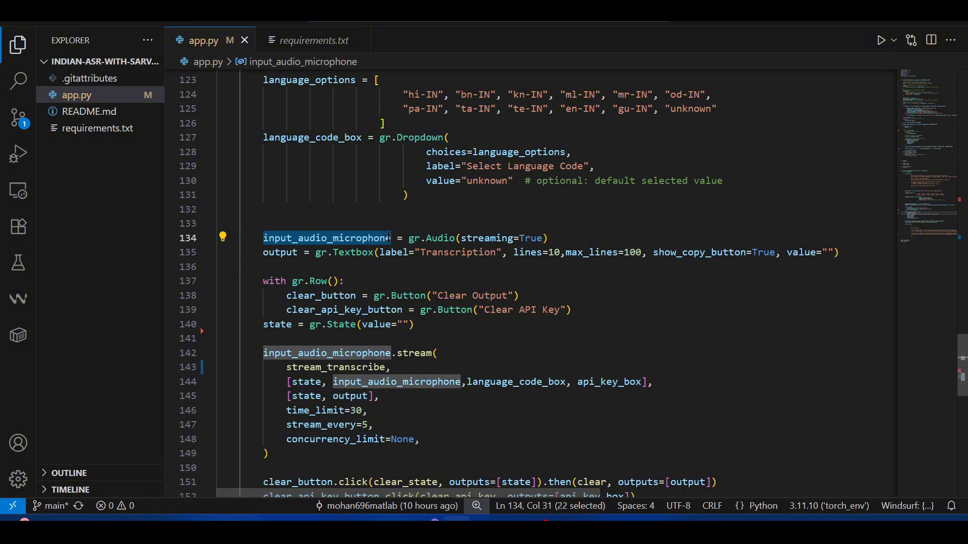
pyautogui.moveTo(489, 238)
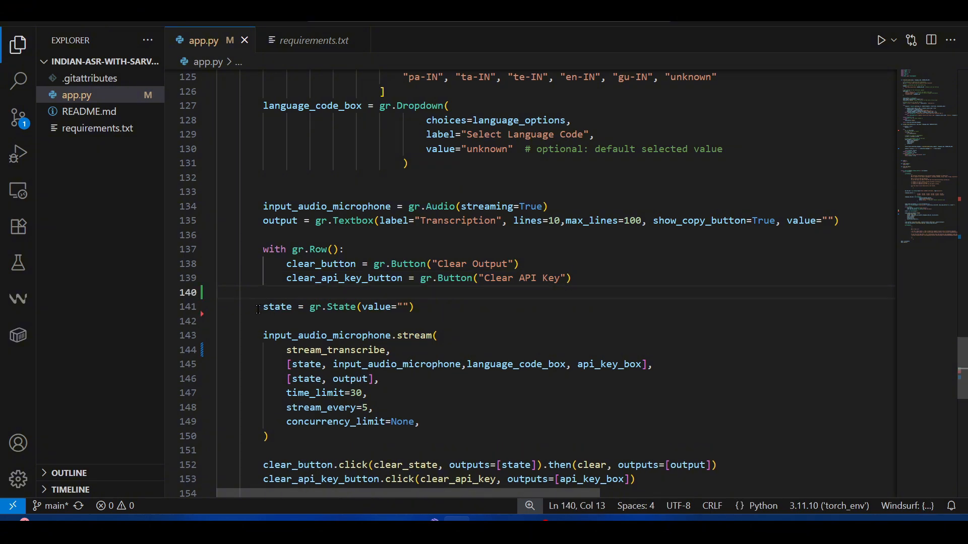
pyautogui.moveTo(311, 307); pyautogui.dragTo(401, 307)
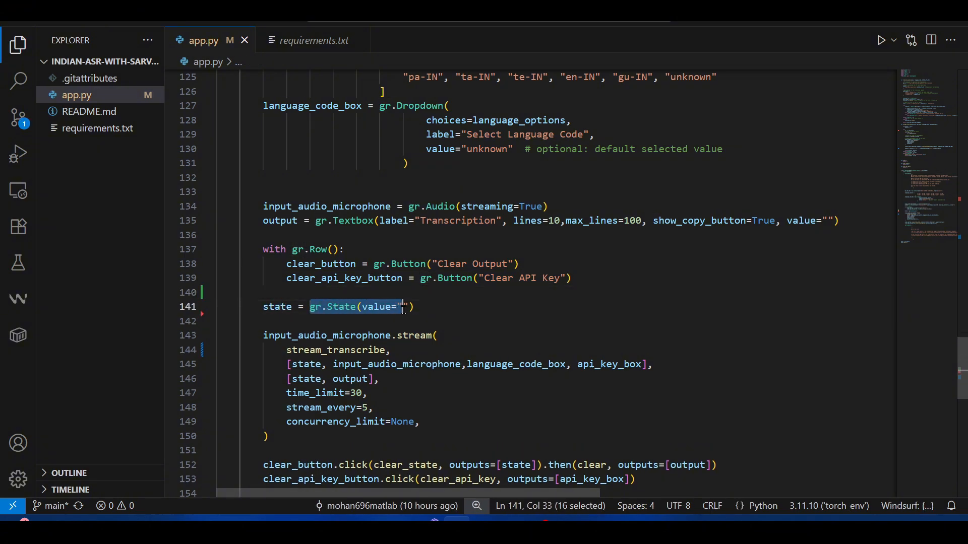
pyautogui.doubleClick(278, 307)
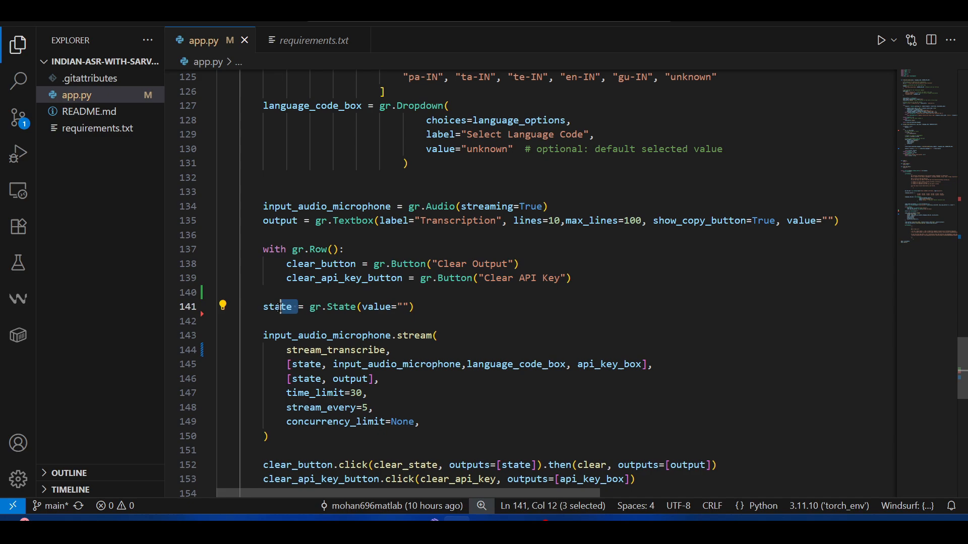
pyautogui.doubleClick(278, 307)
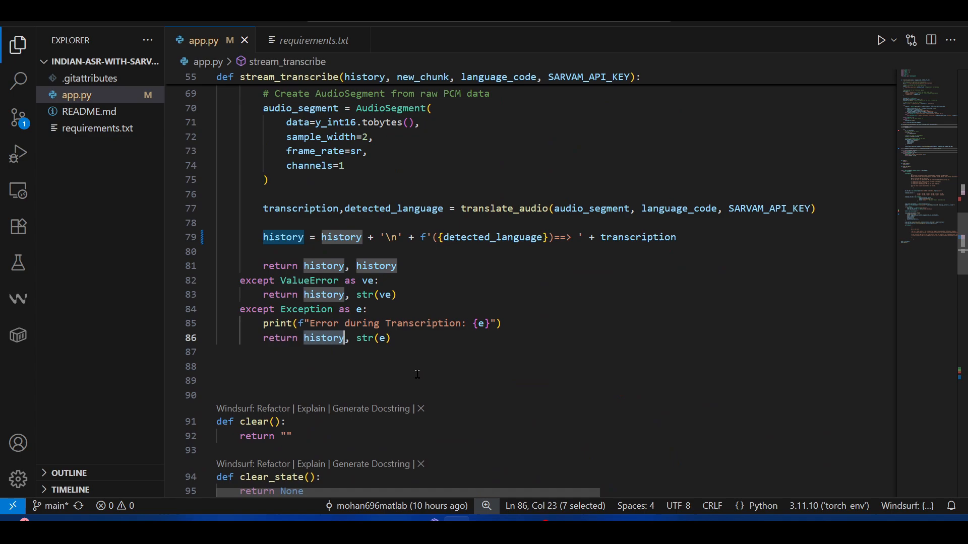
pyautogui.scroll(-3)
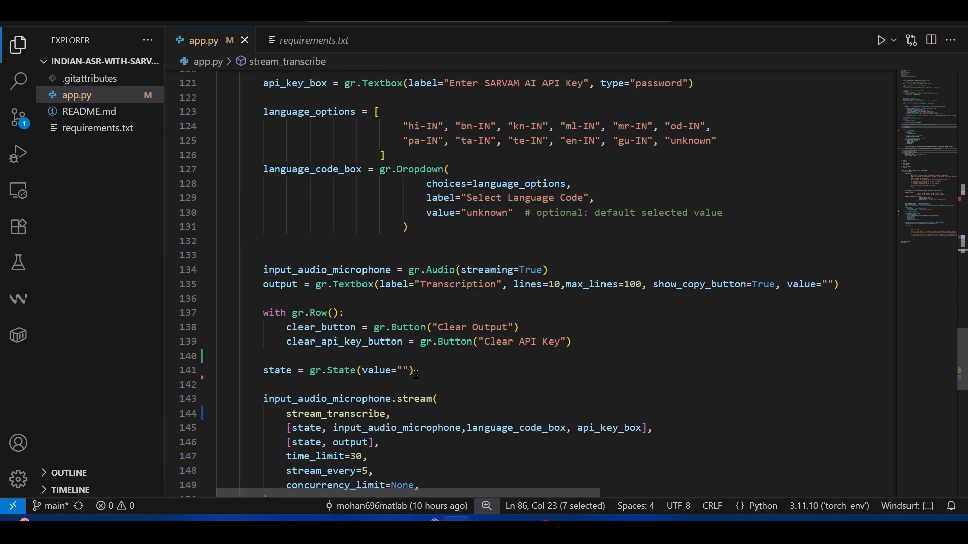
pyautogui.scroll(-3)
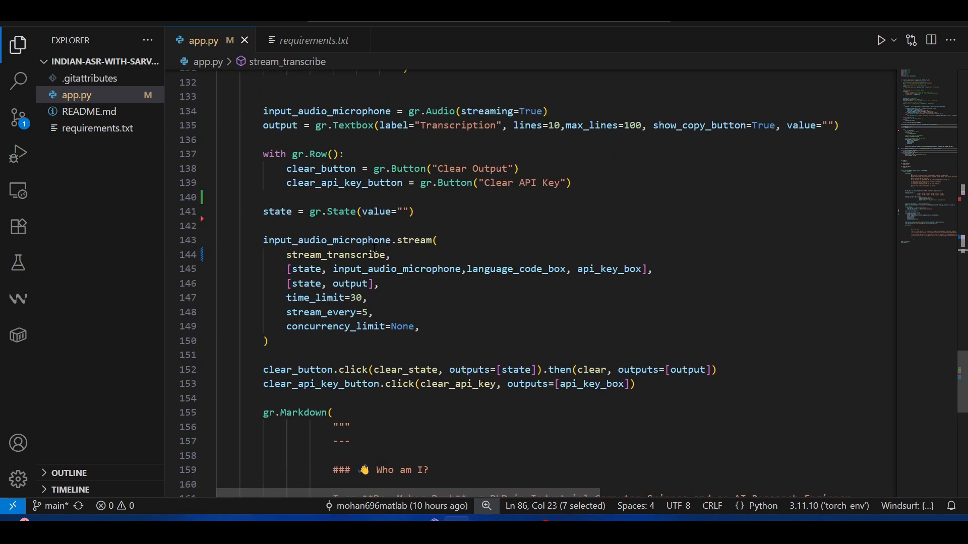
pyautogui.moveTo(263, 239); pyautogui.dragTo(268, 341)
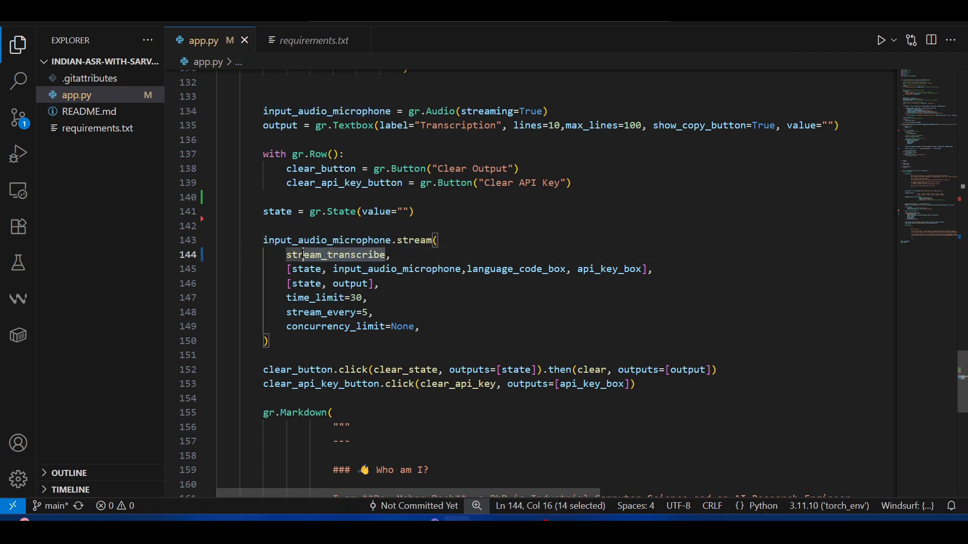
pyautogui.doubleClick(335, 254)
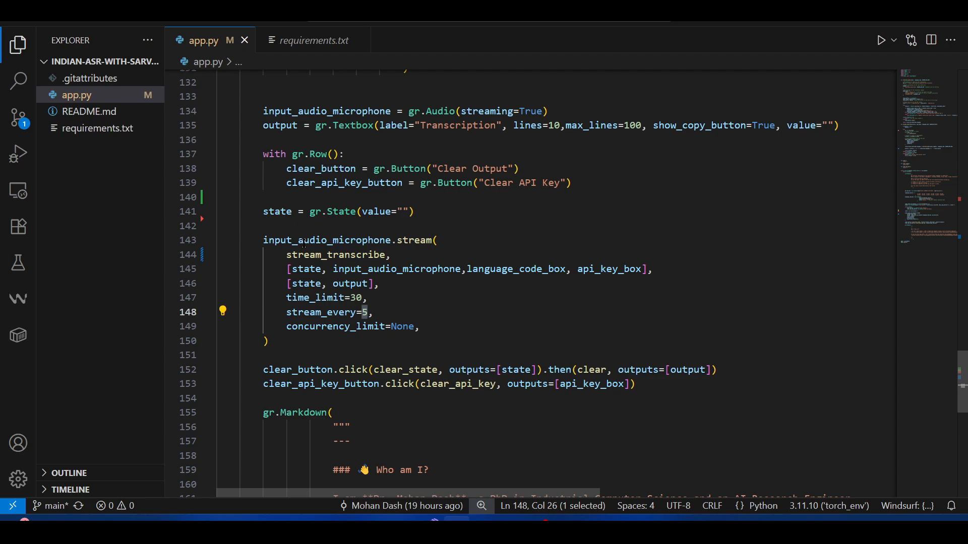
pyautogui.doubleClick(338, 254)
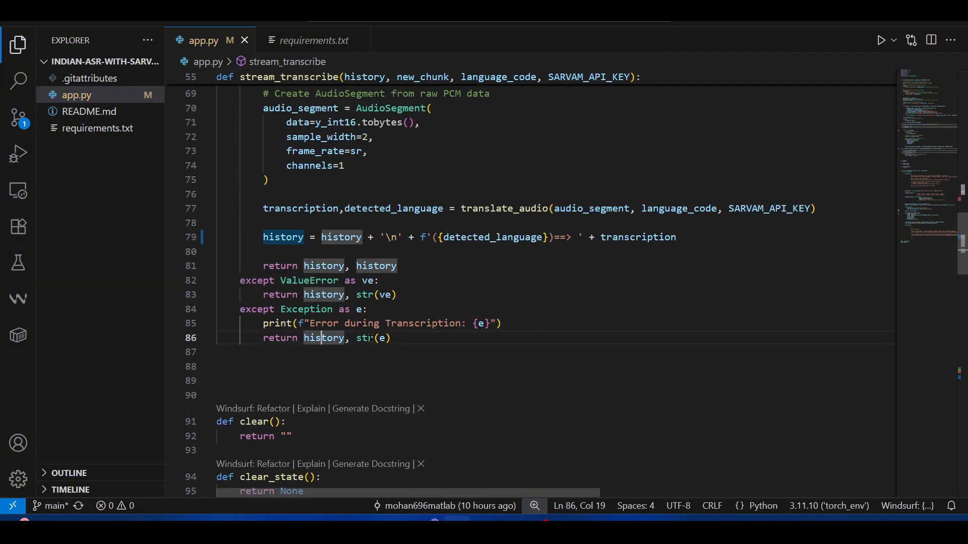
pyautogui.scroll(-3)
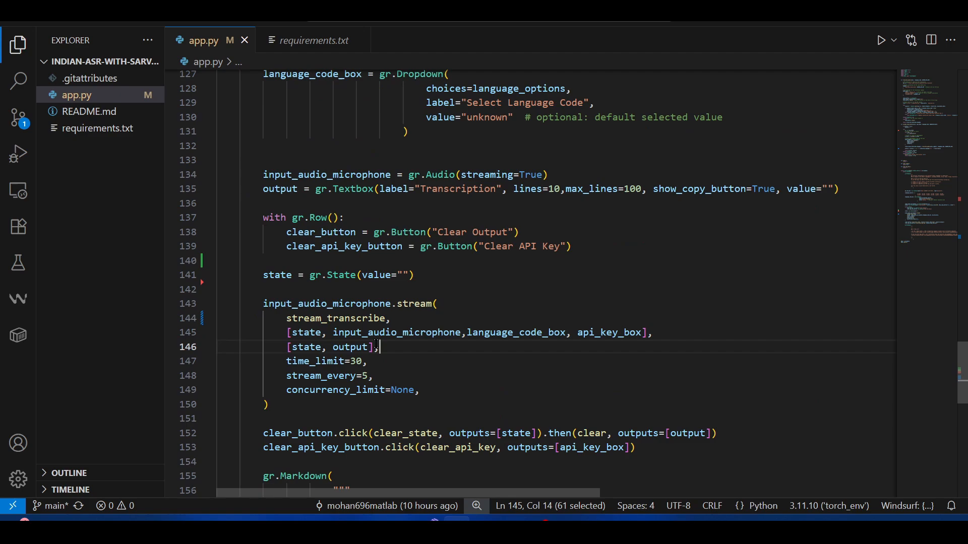
pyautogui.doubleClick(306, 332)
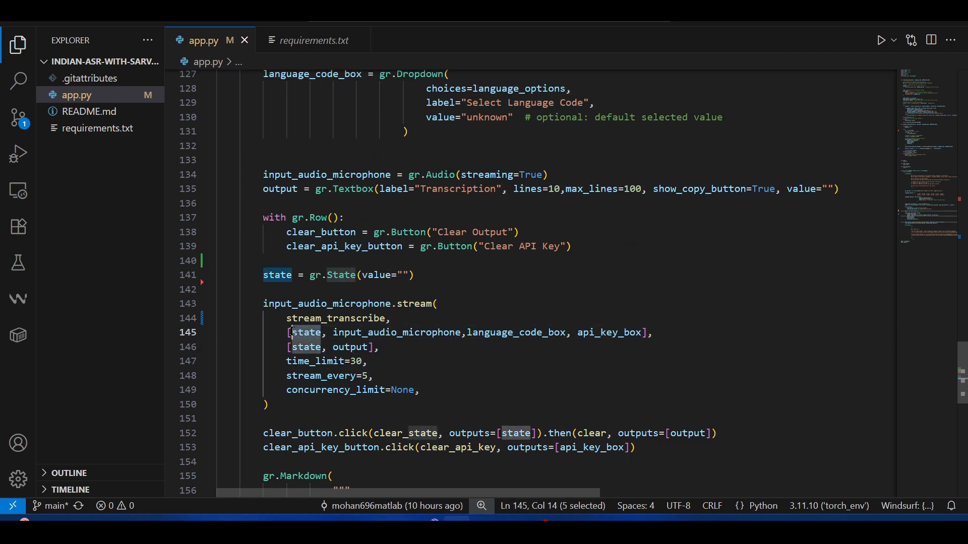
pyautogui.moveTo(517, 333)
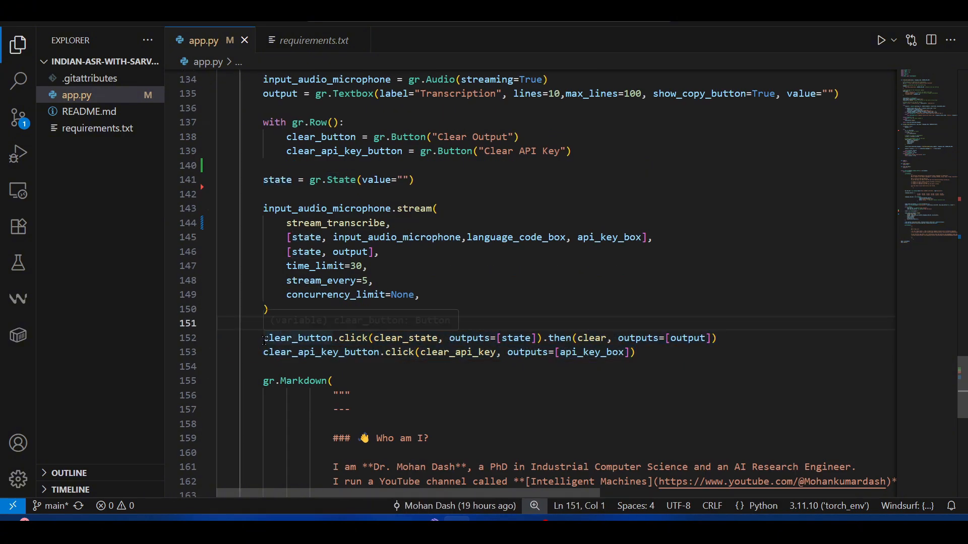
pyautogui.doubleClick(298, 338)
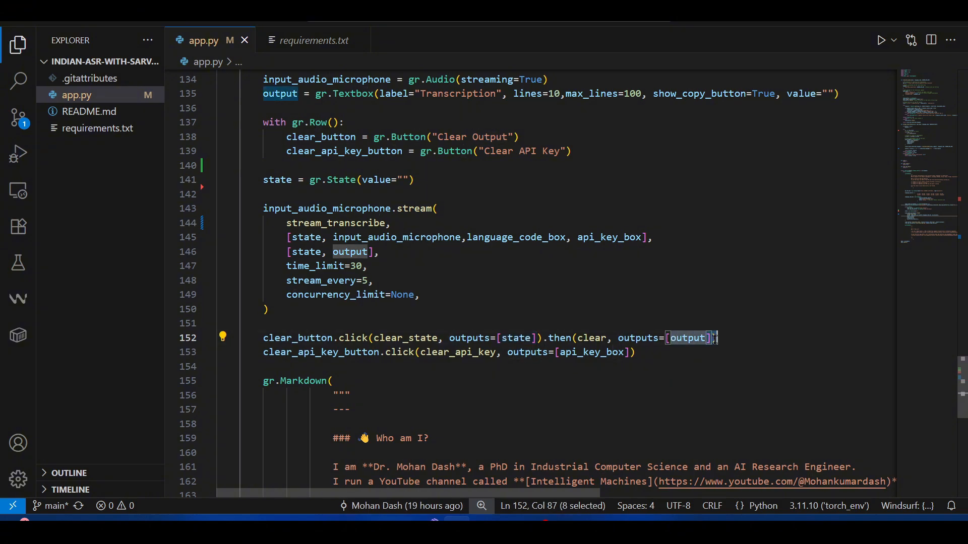
pyautogui.scroll(-3)
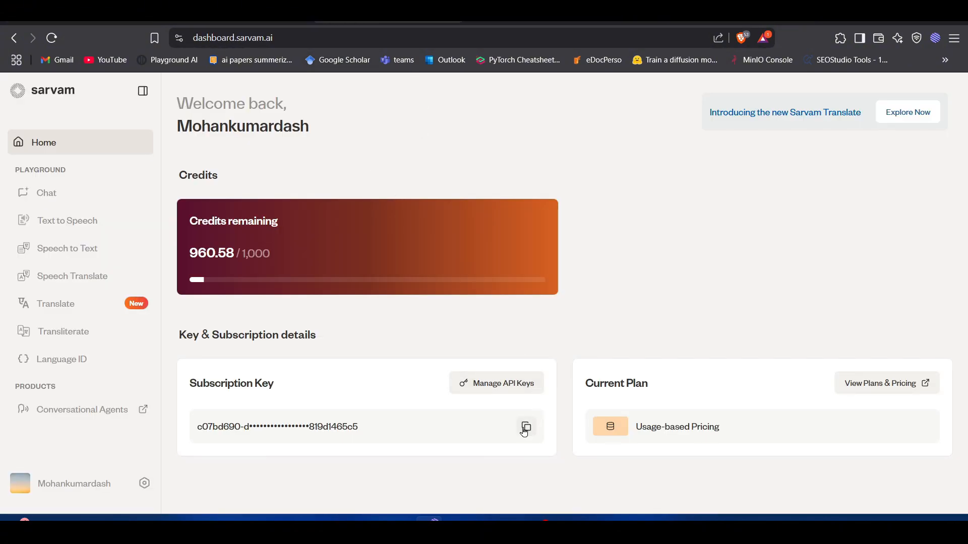
# Copy the Sarvam subscription key into the app's SARVAM AI API key field
pyautogui.click(525, 427)
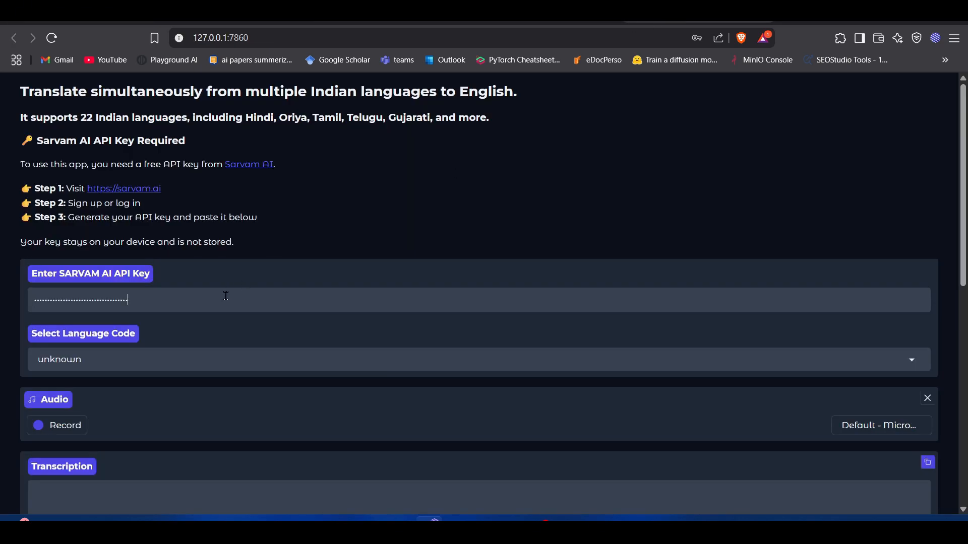
pyautogui.moveTo(172, 363)
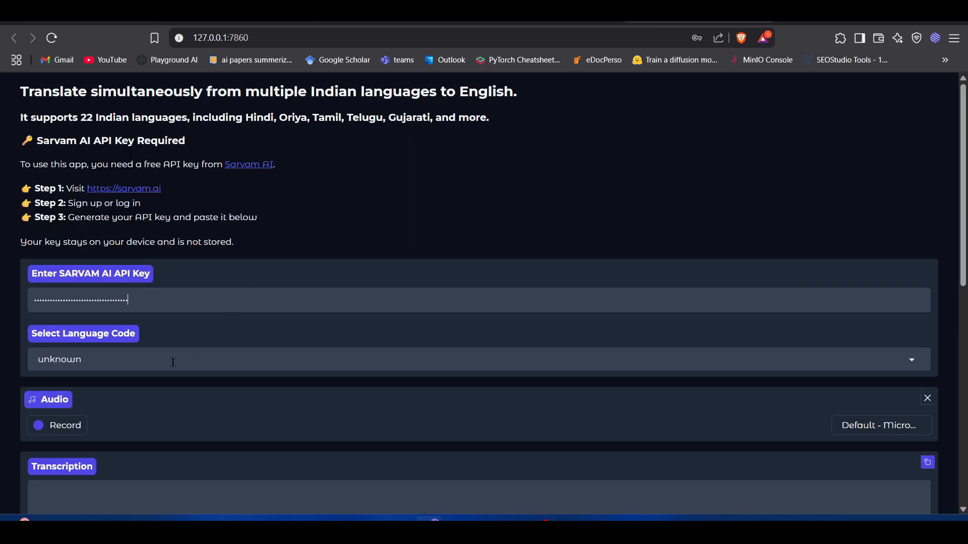
pyautogui.scroll(-3)
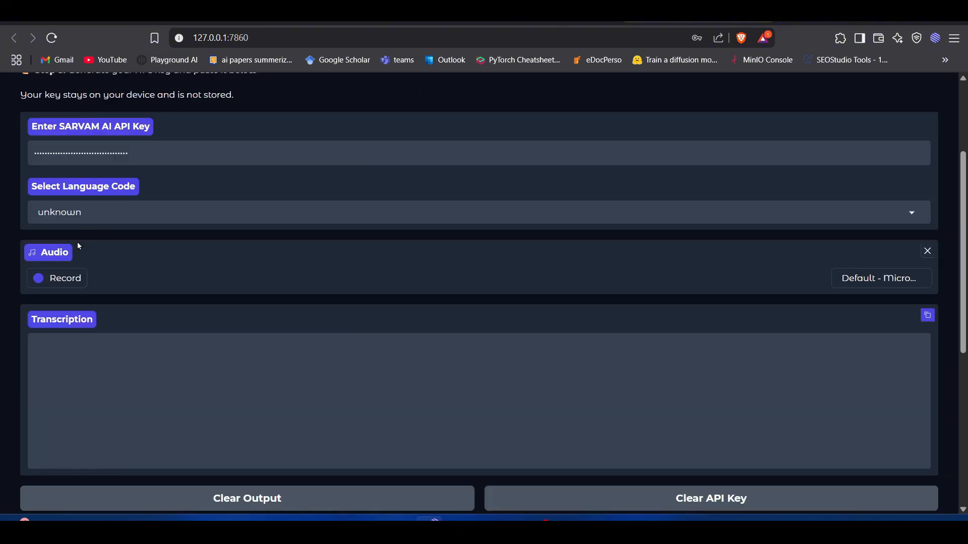
# Record live English, Hindi and Odia speech and select text in the tagged Transcription output
pyautogui.click(64, 278)
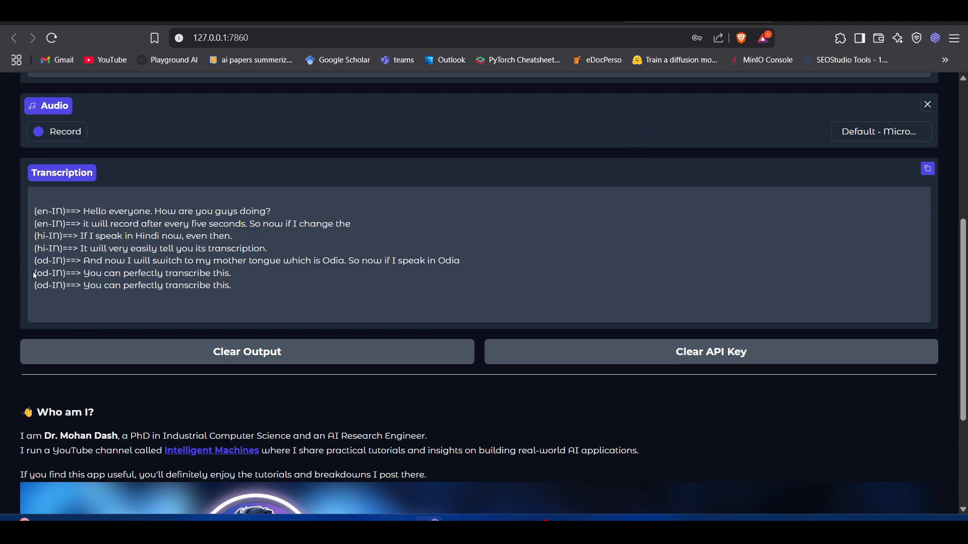
pyautogui.doubleClick(47, 248)
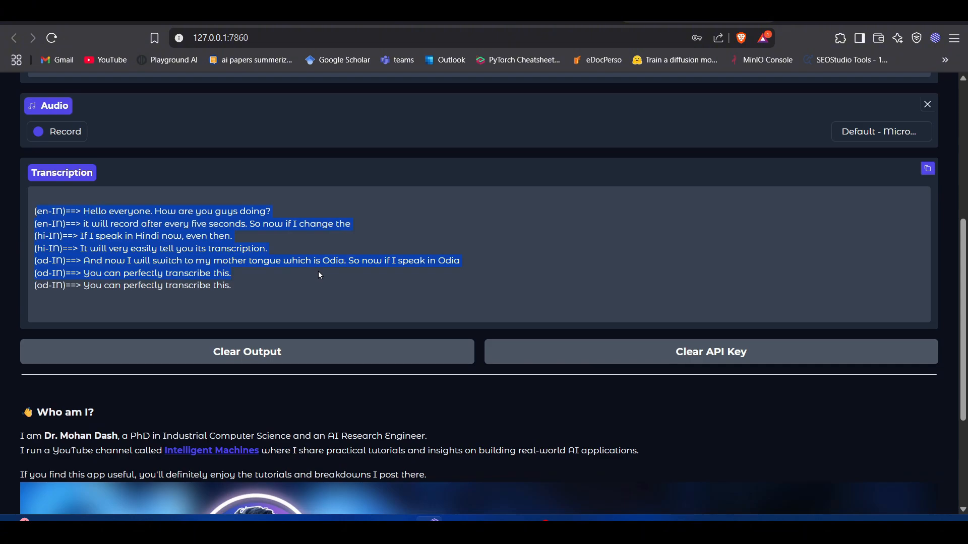
pyautogui.click(336, 244)
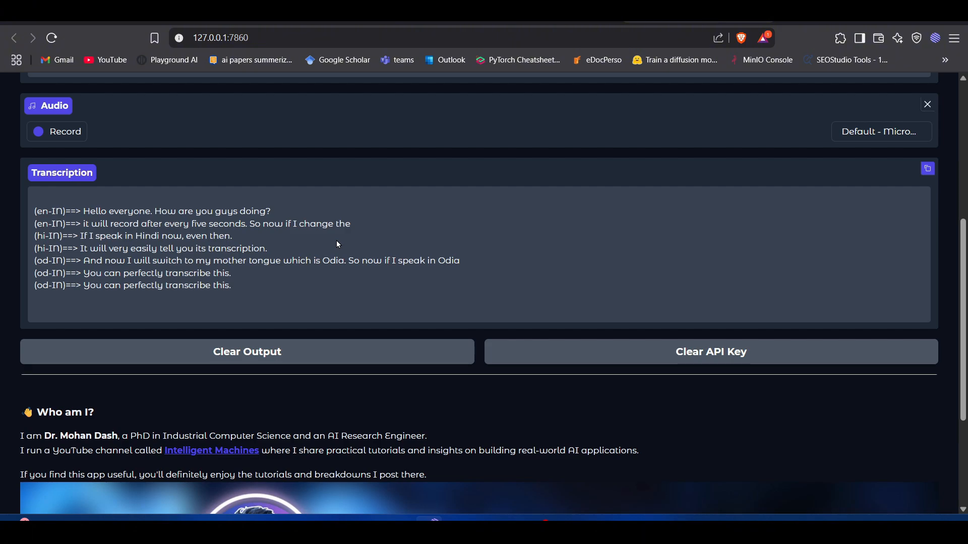
pyautogui.moveTo(360, 230)
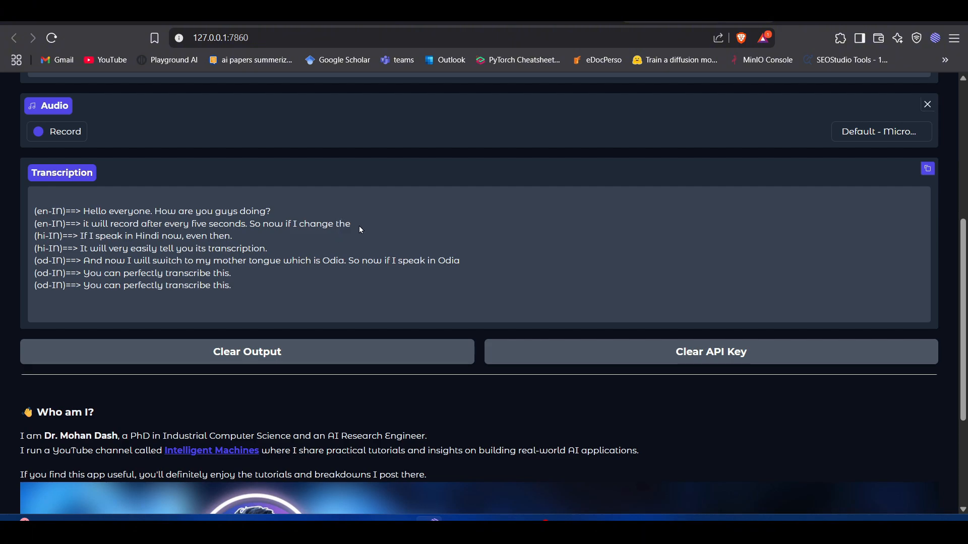